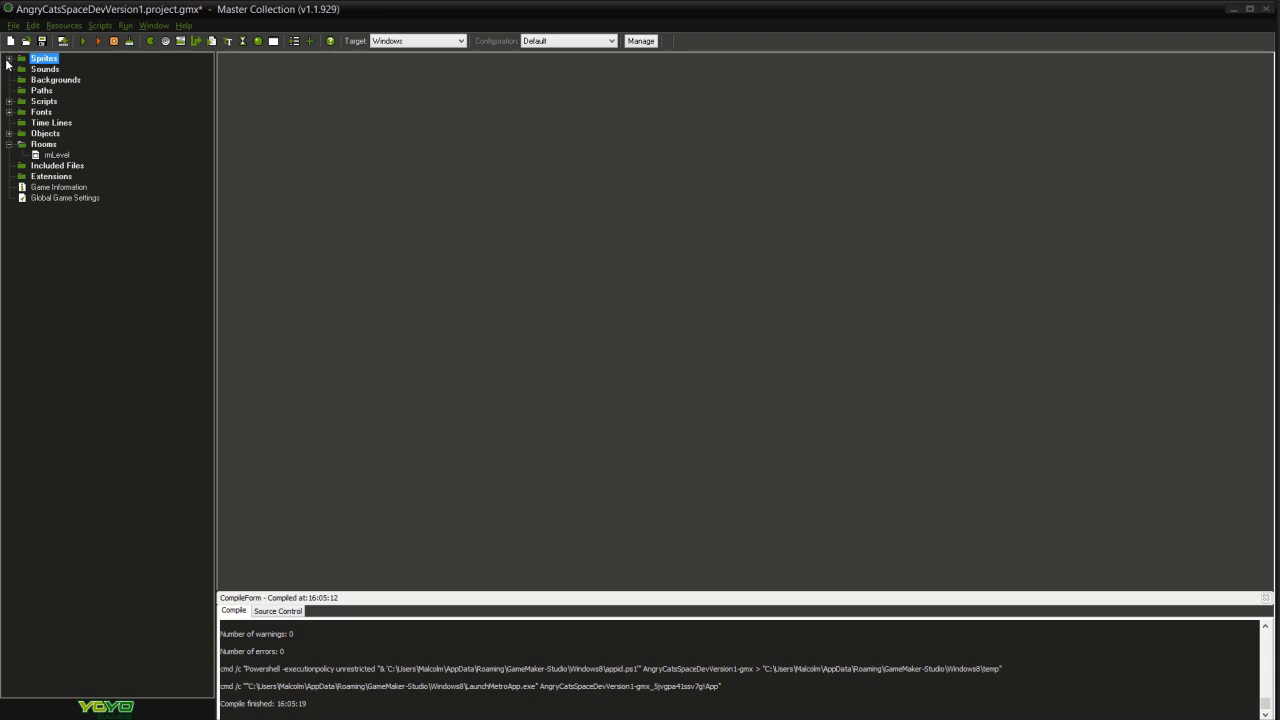
- Open the sprPlanetSmall sprite's properties, showing 115×117 size and origin 57, 58
click(9, 58)
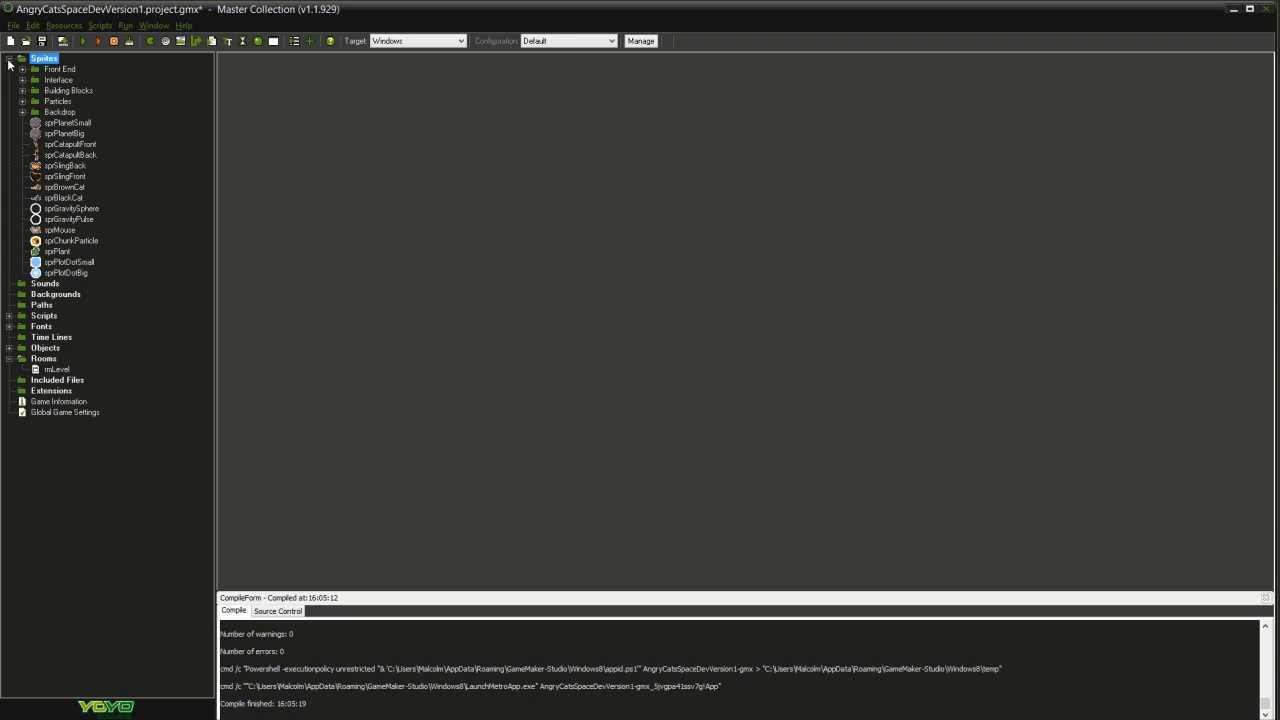
click(68, 122)
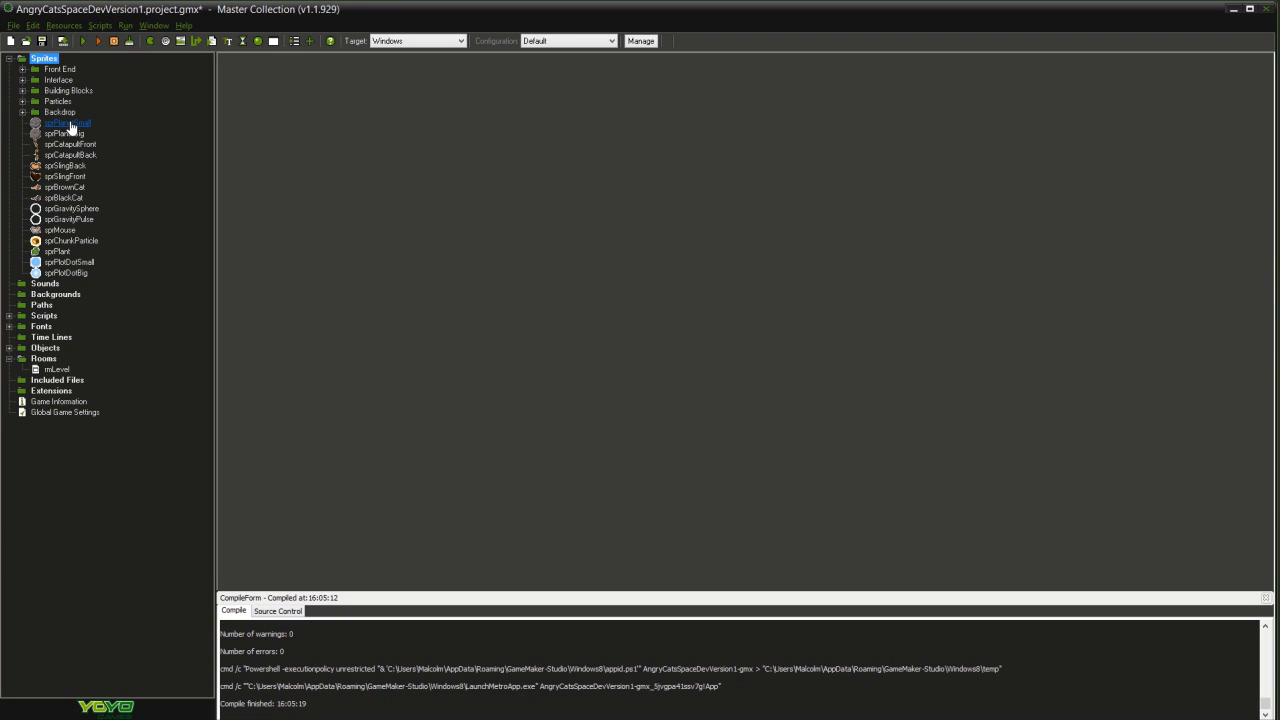
double_click(67, 123)
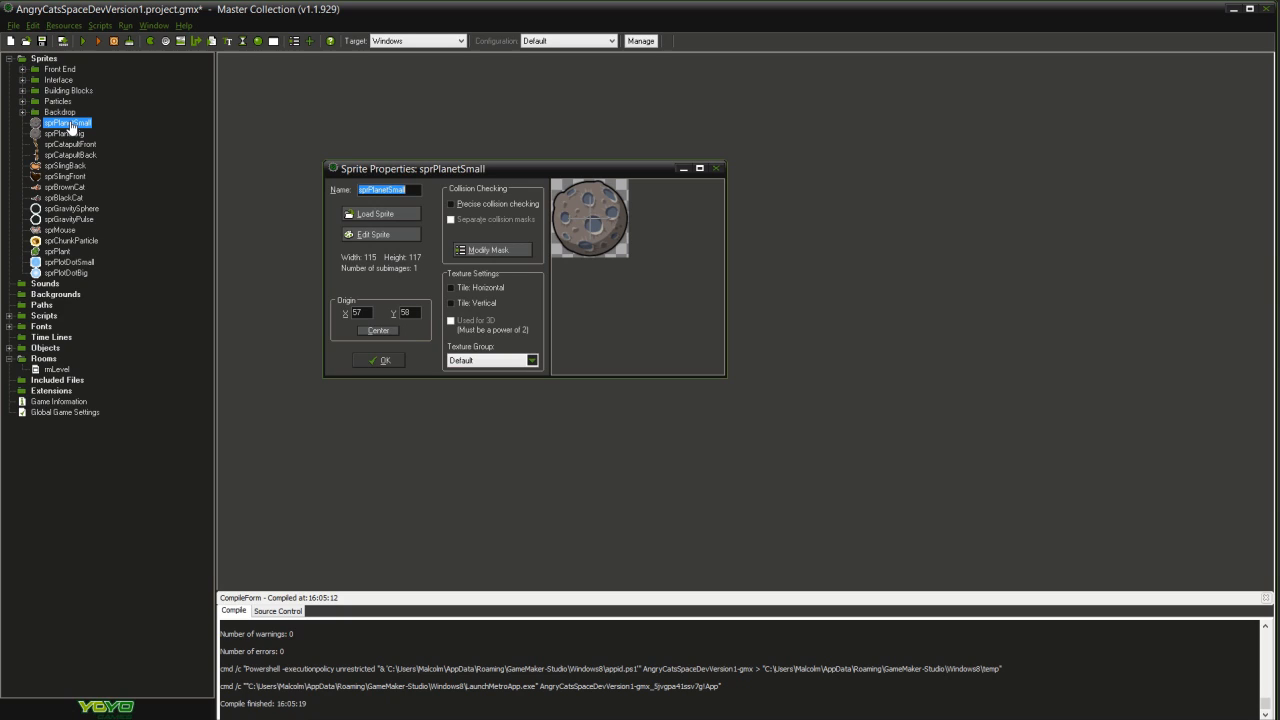
mouse_move(253, 285)
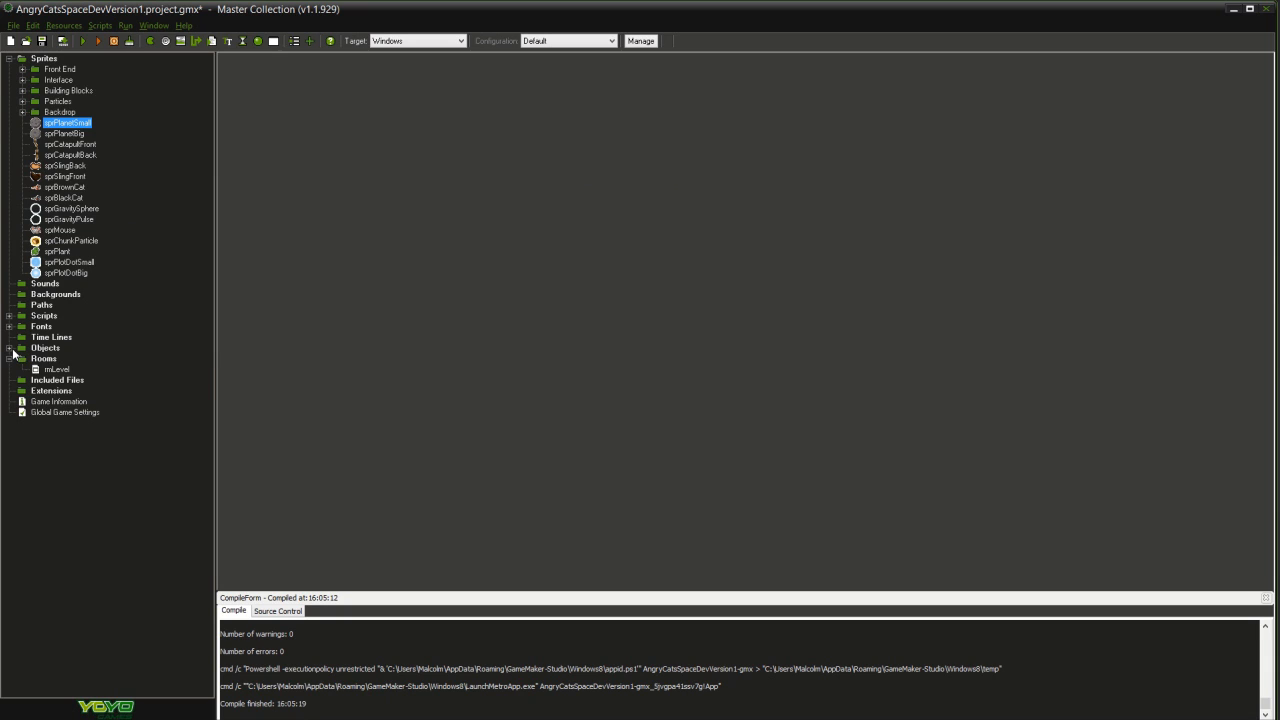
- Open the objControl object and look over its Create event actions
click(46, 347)
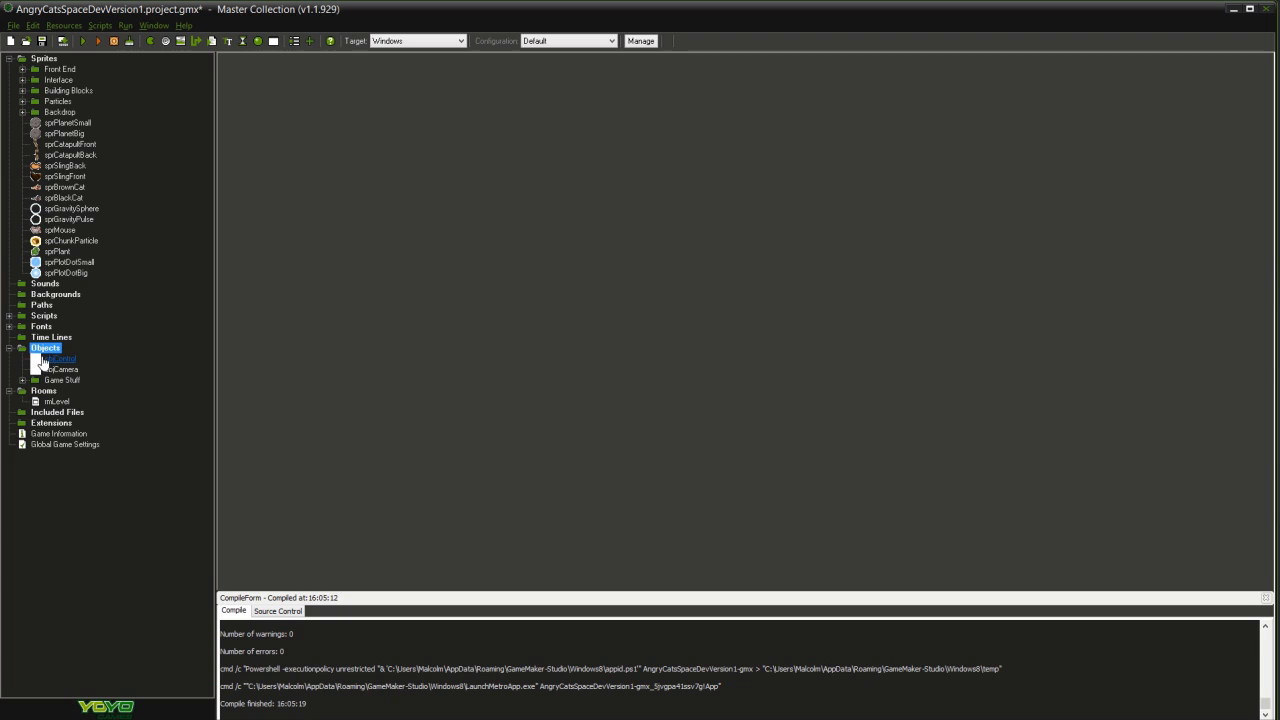
double_click(58, 359)
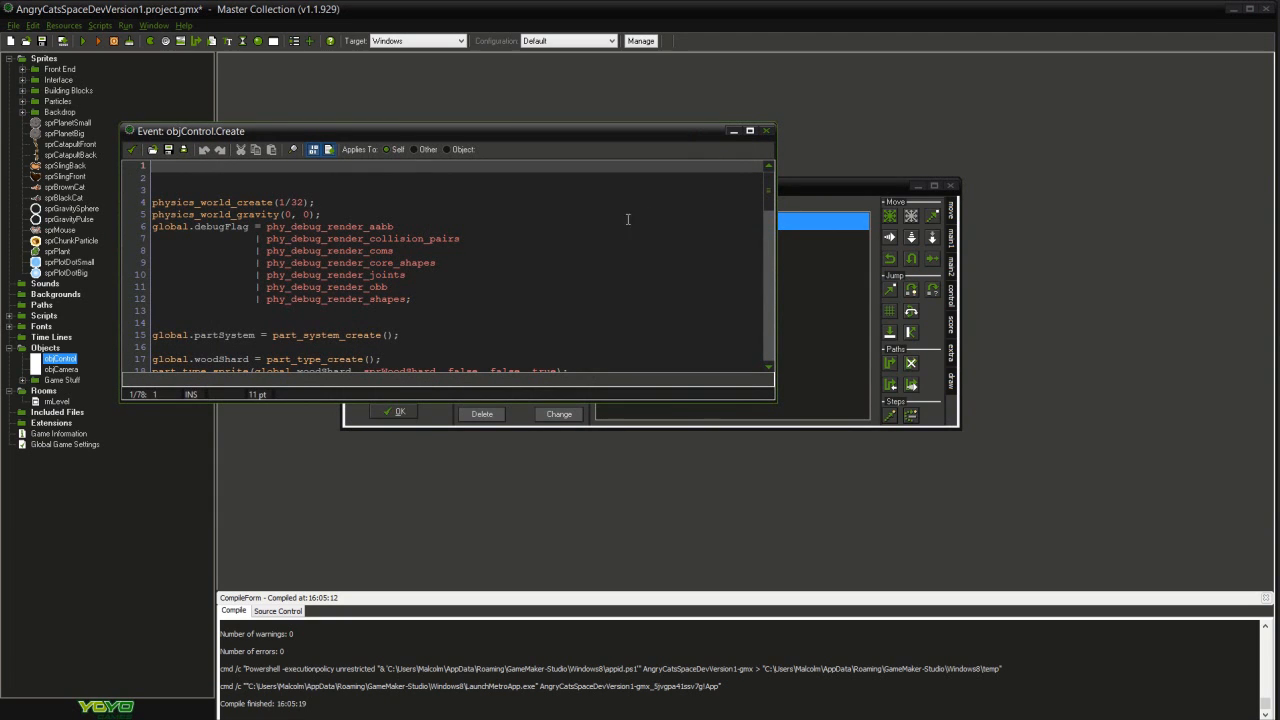
scroll(down, 3)
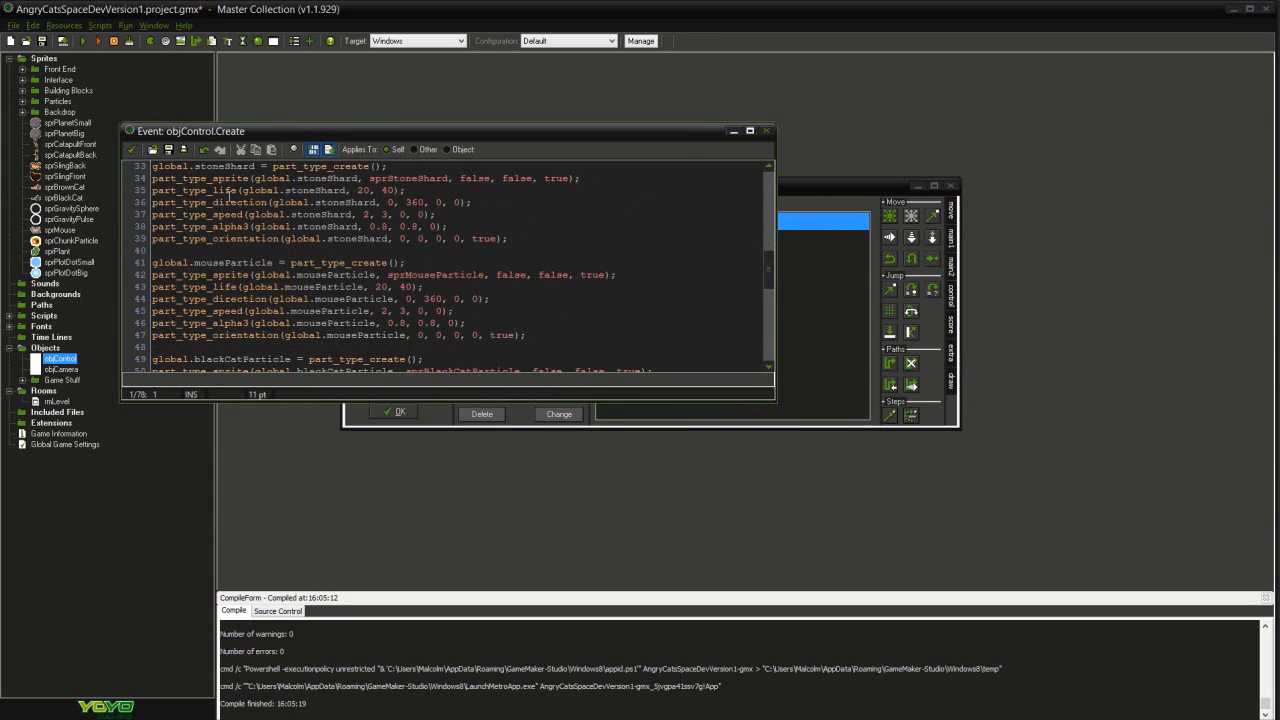
scroll(up, 3)
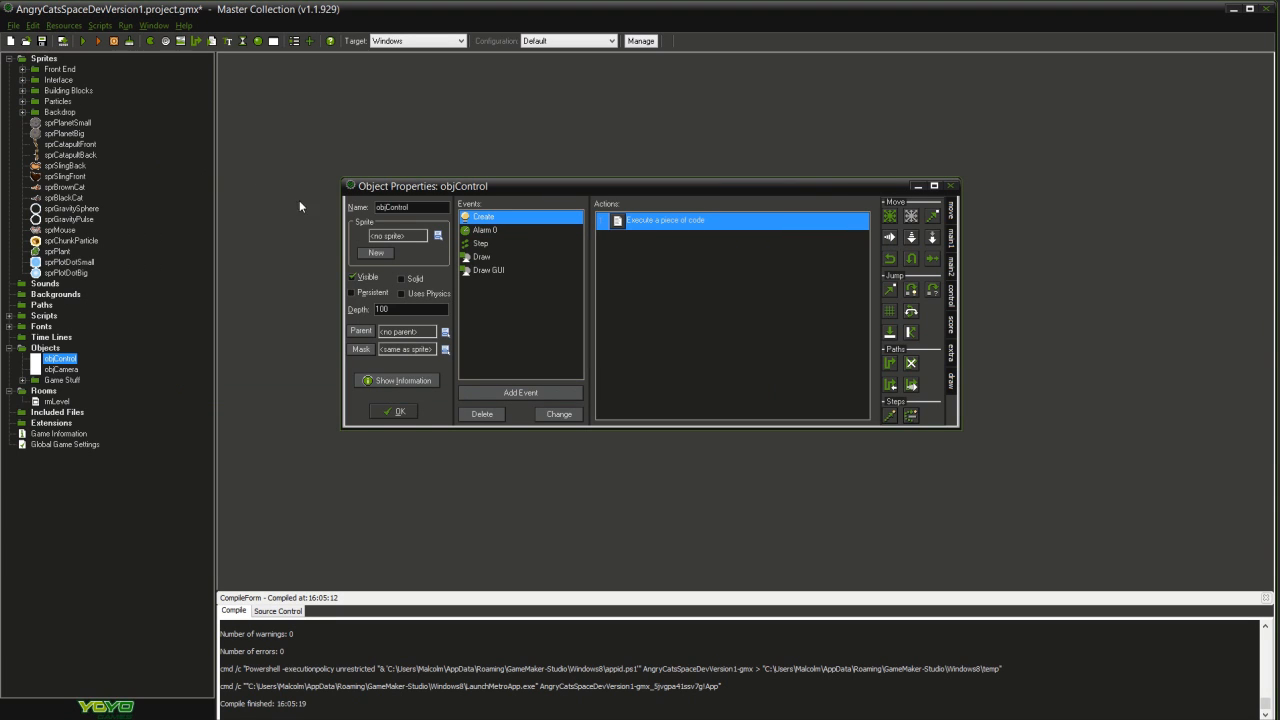
- Review objControl's Alarm 0 and Step event code, then close its properties
click(486, 230)
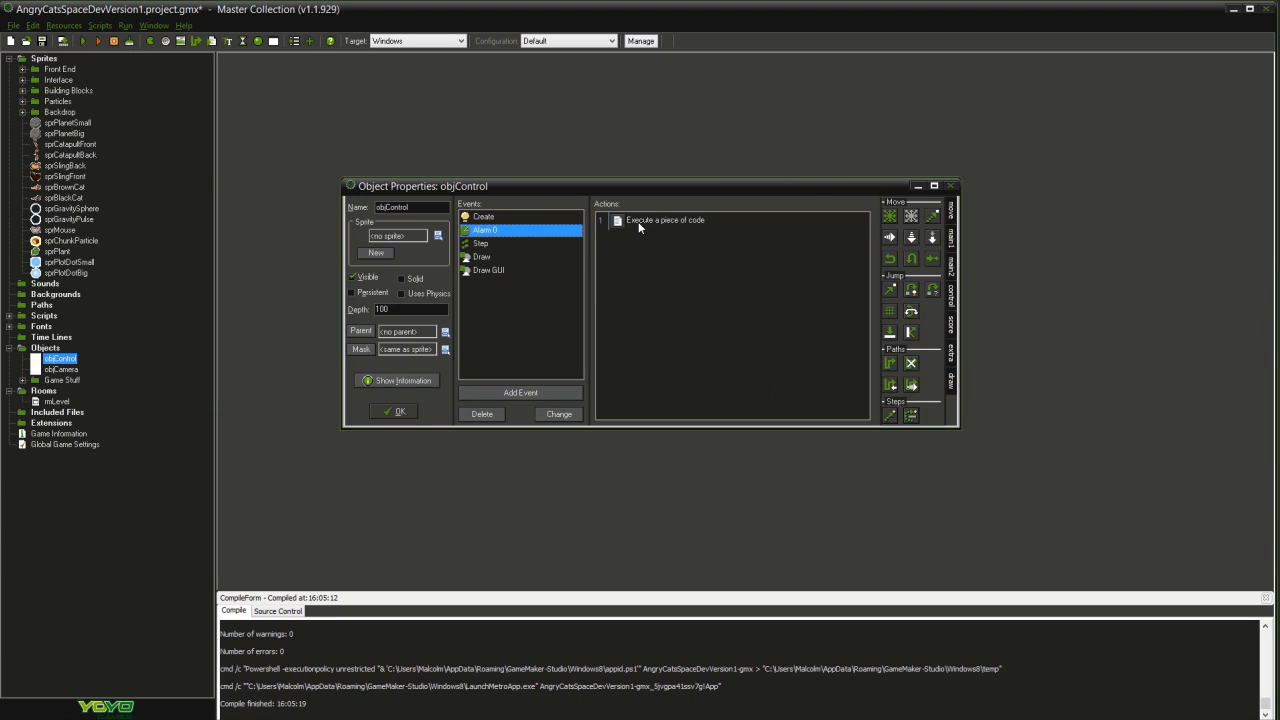
double_click(665, 220)
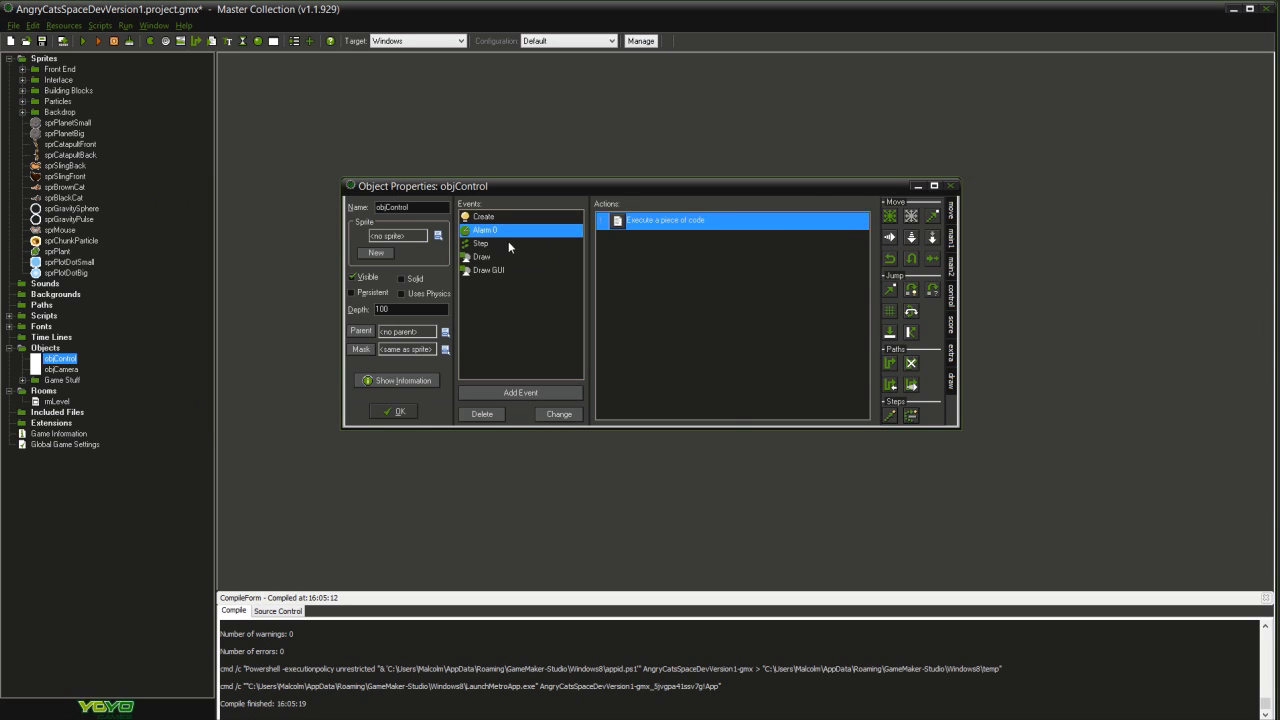
click(481, 243)
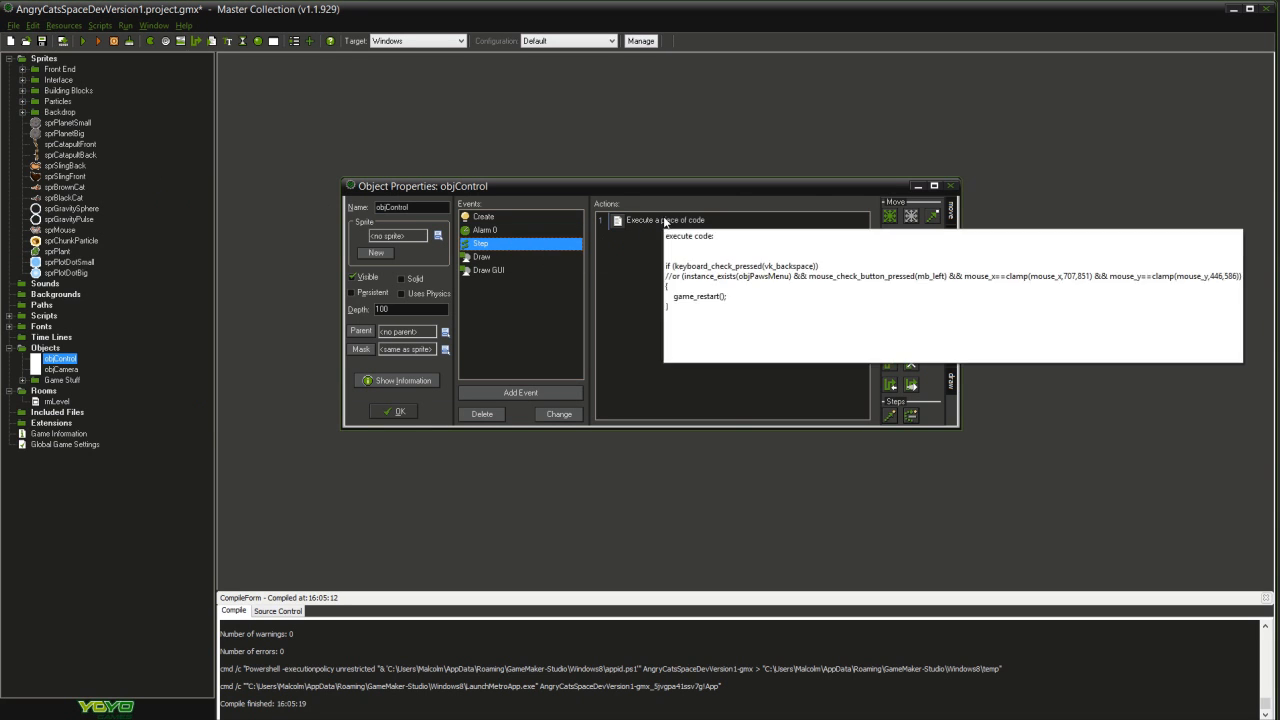
double_click(663, 220)
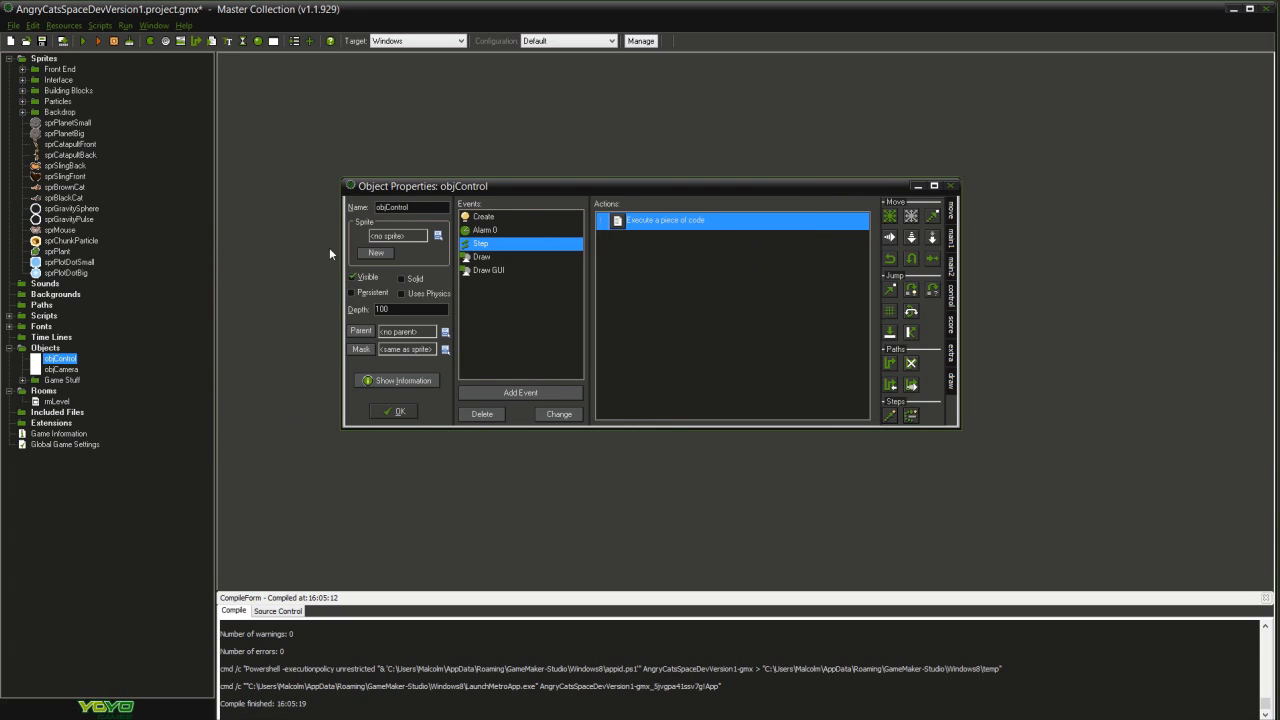
mouse_move(398, 380)
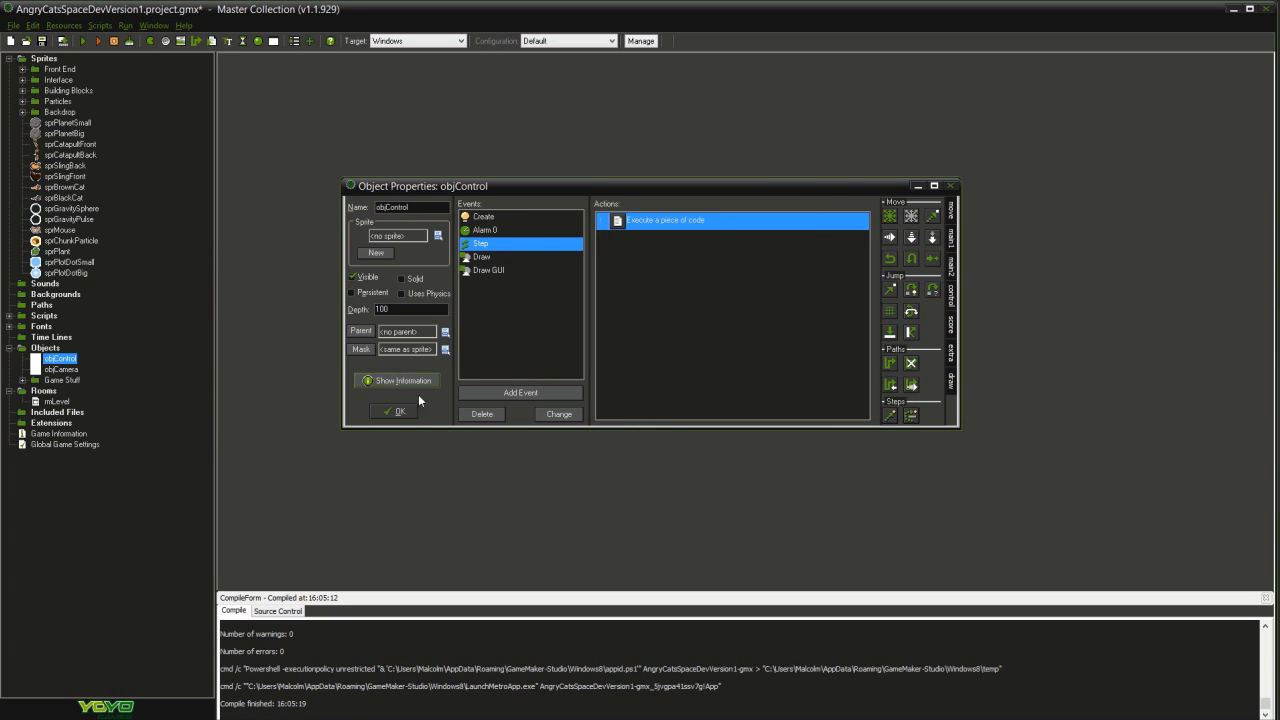
click(394, 411)
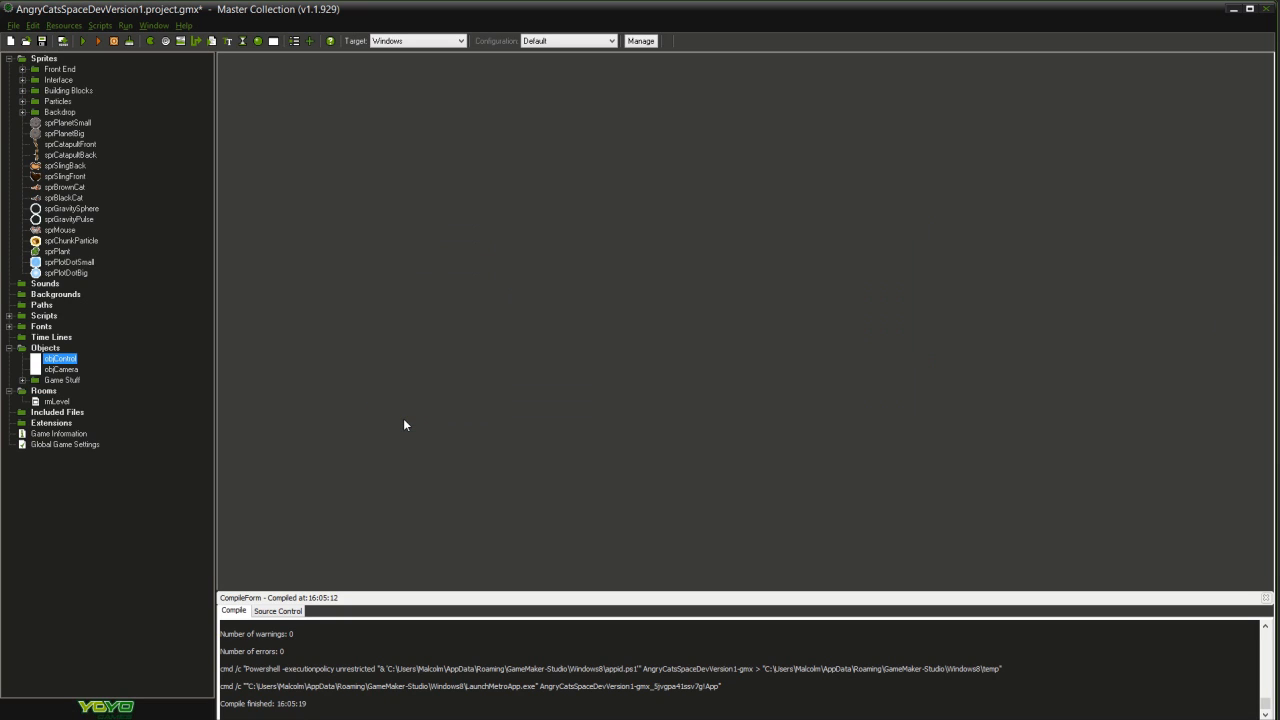
- Open the rmLevel room and run the game targeting Windows8 (Native)
click(57, 401)
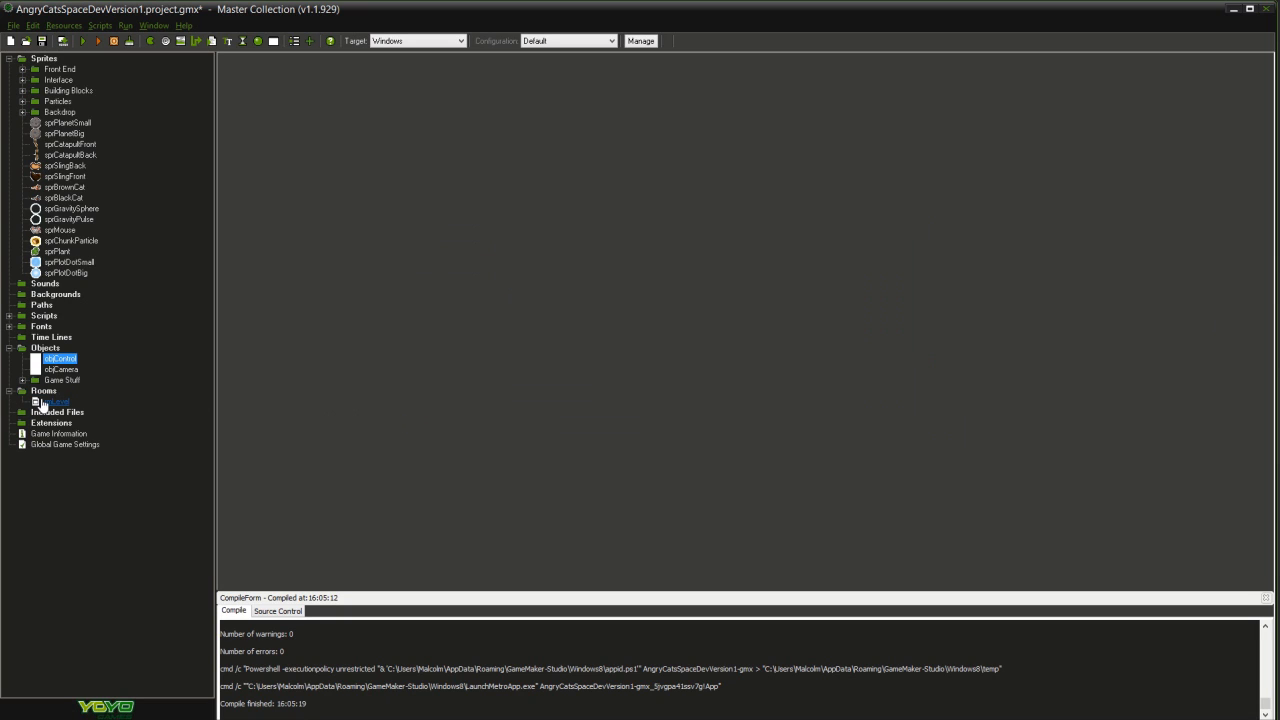
double_click(55, 401)
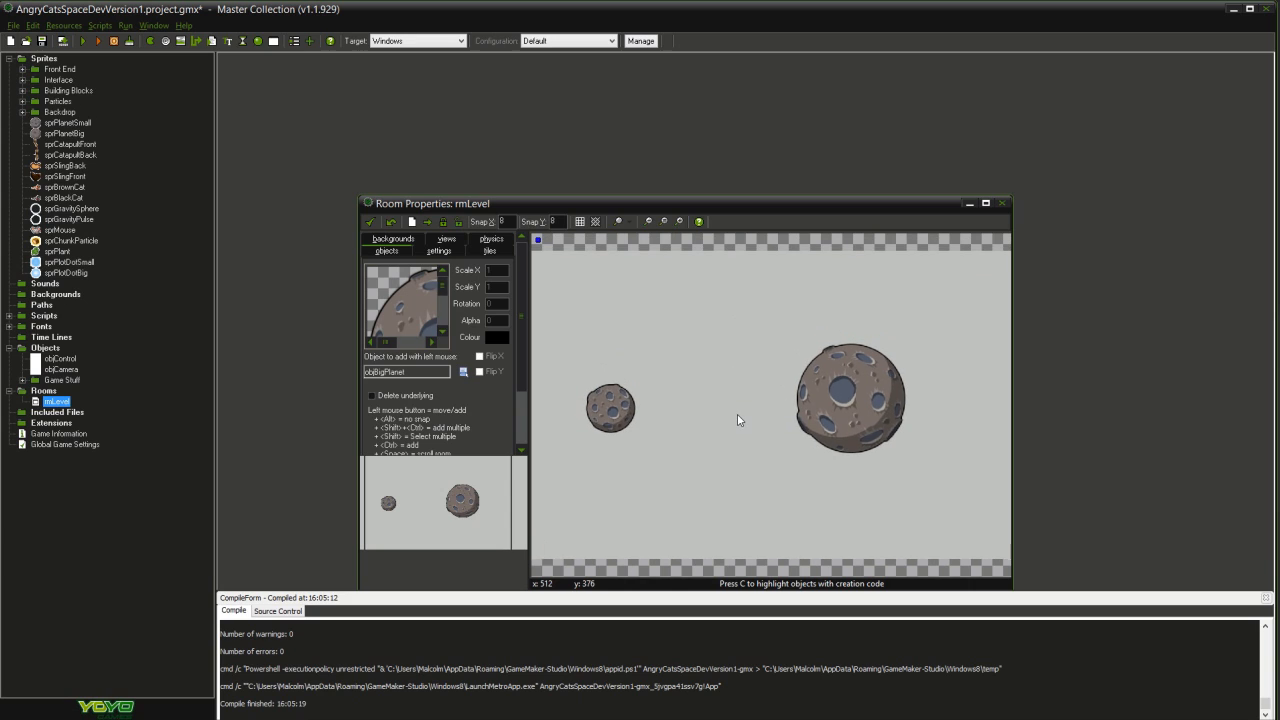
mouse_move(762, 418)
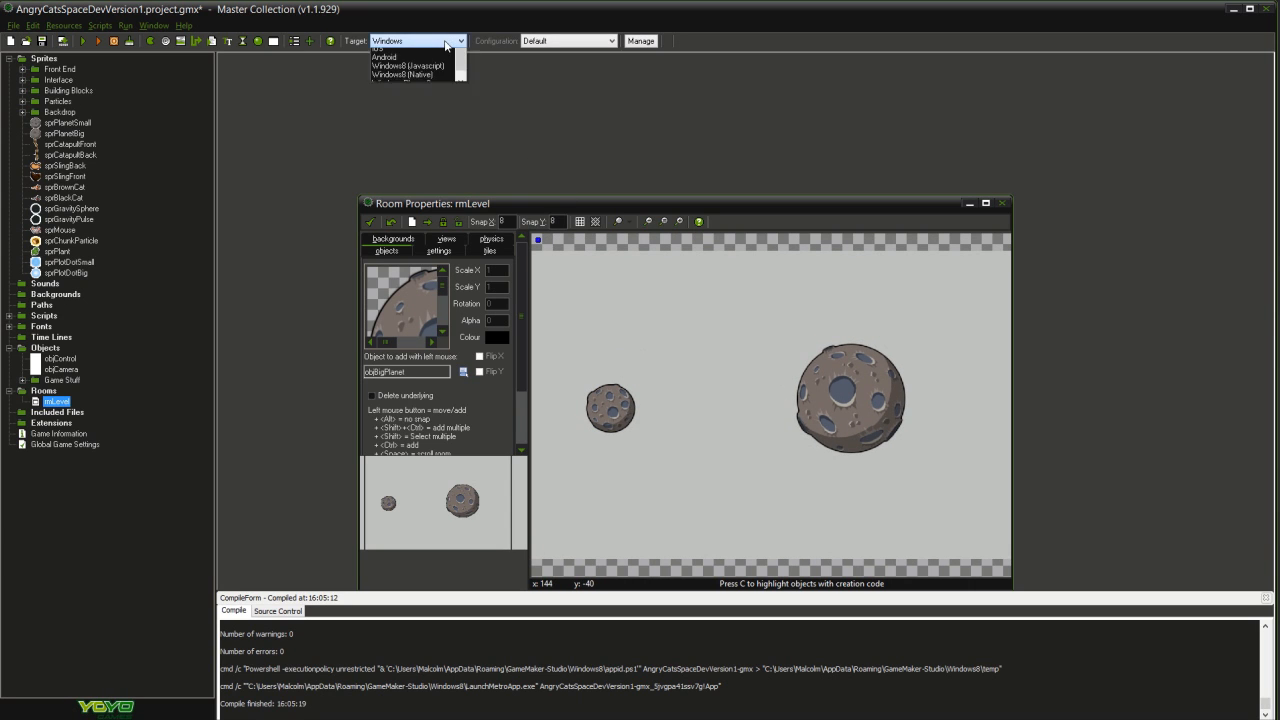
click(405, 74)
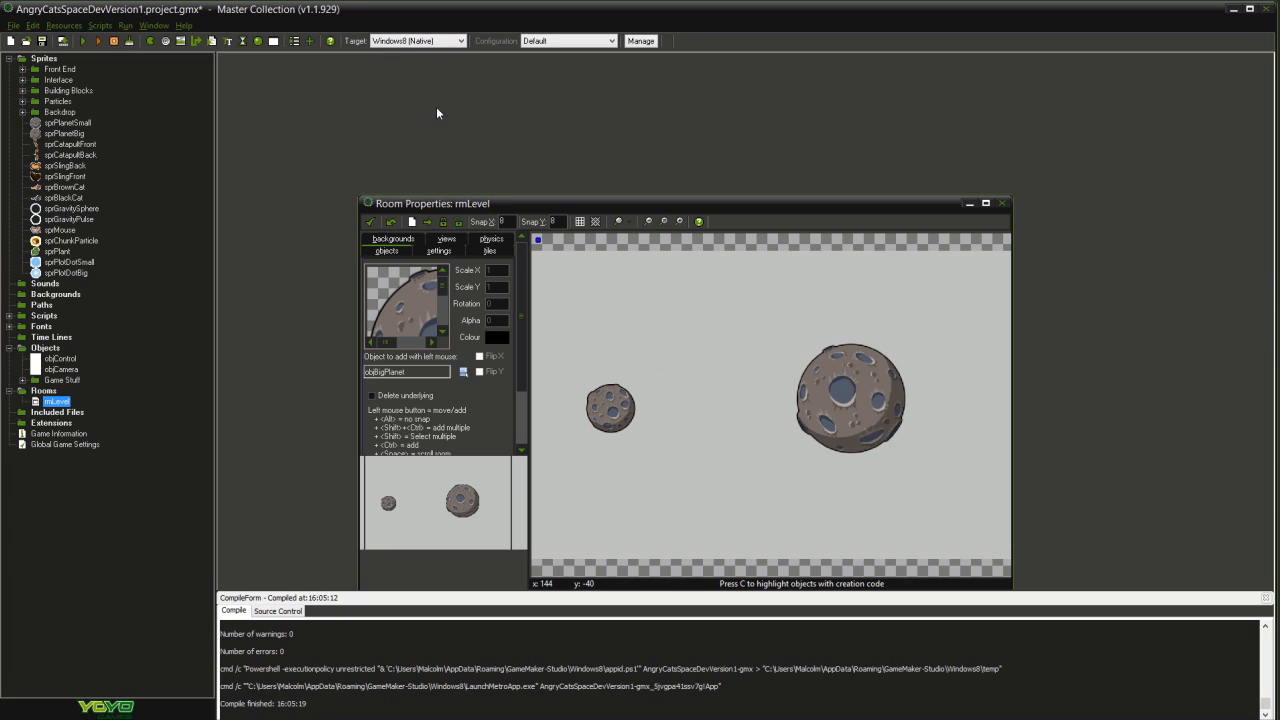
mouse_move(81, 41)
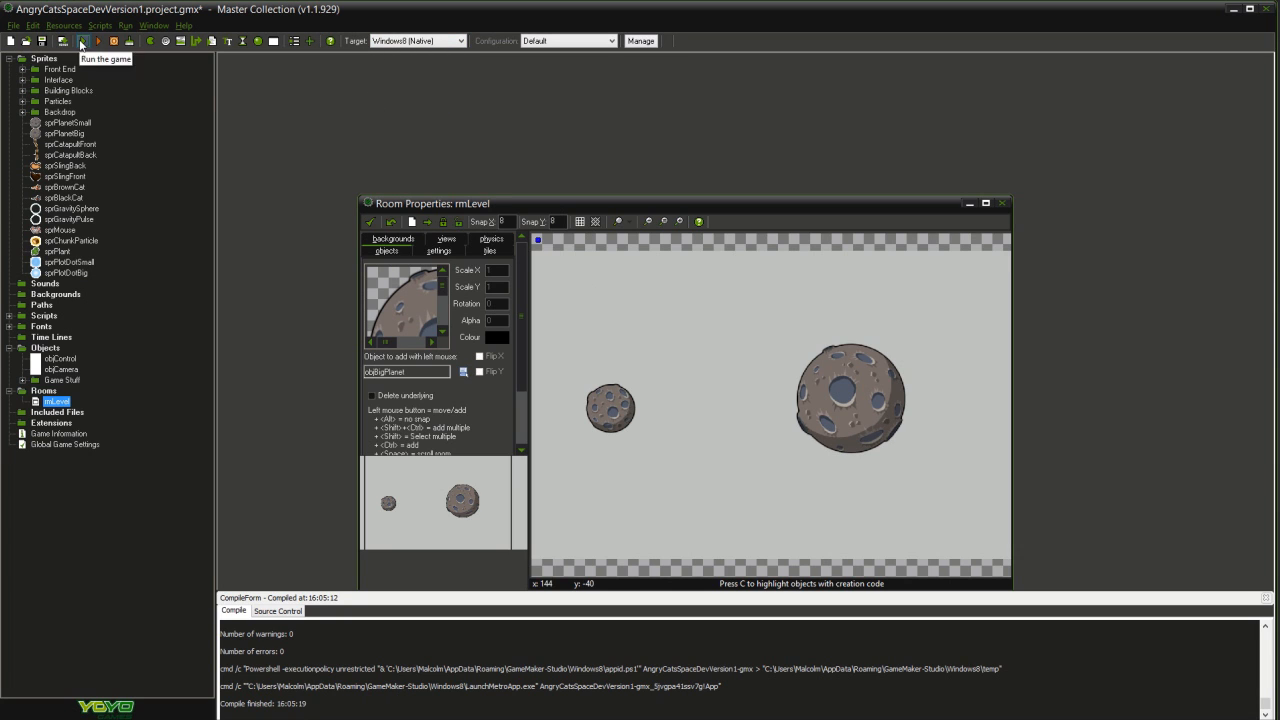
click(83, 41)
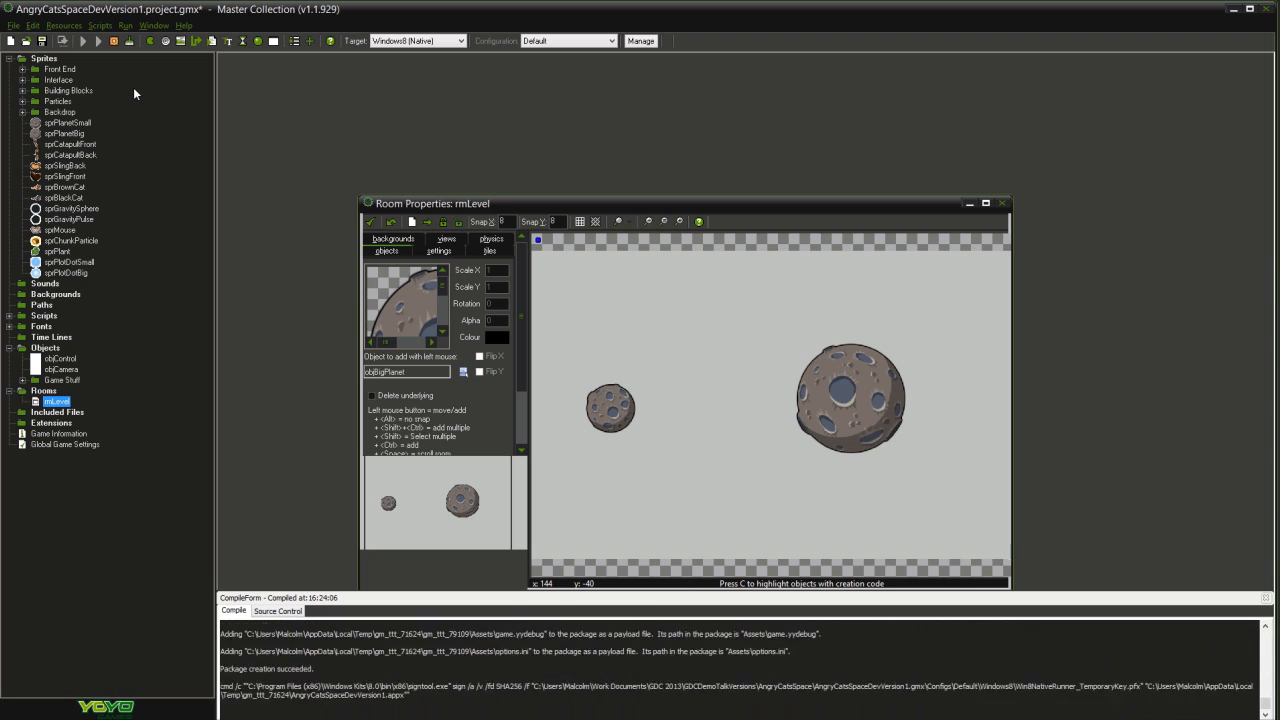
key(Super)
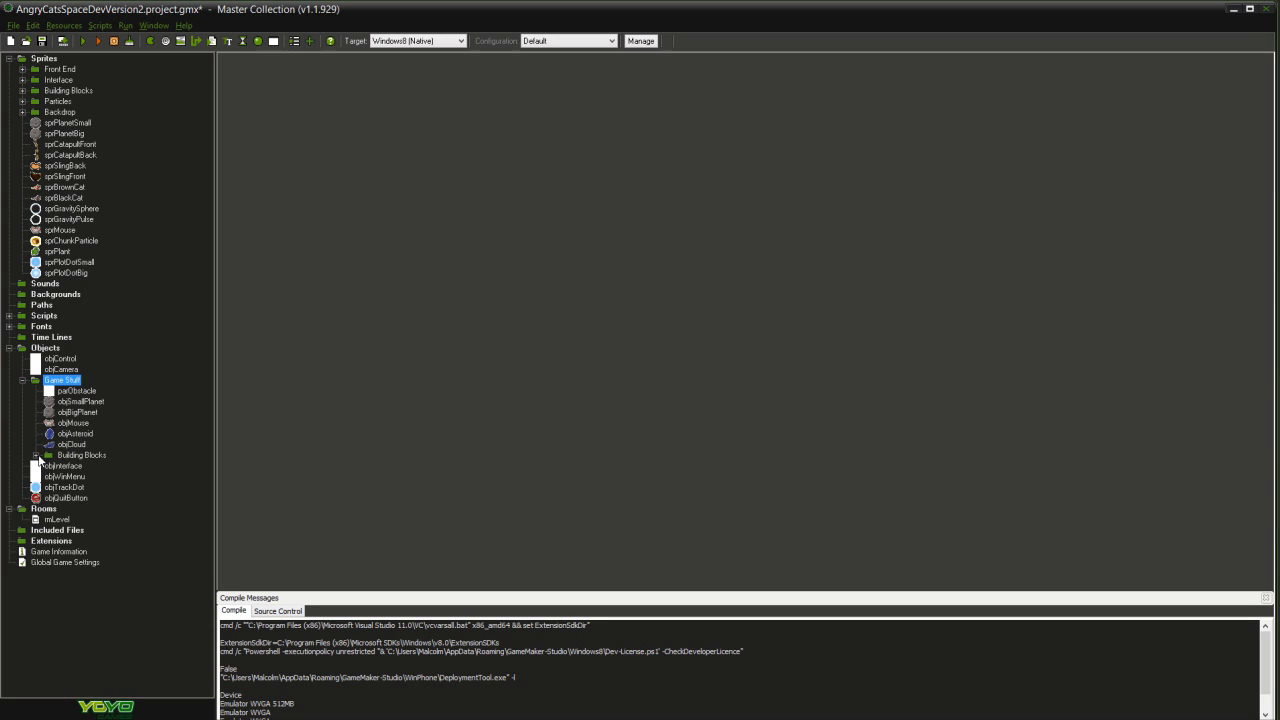
- Review objStoneSquare1's Create physics code from the Building Blocks group, then close the object
click(35, 455)
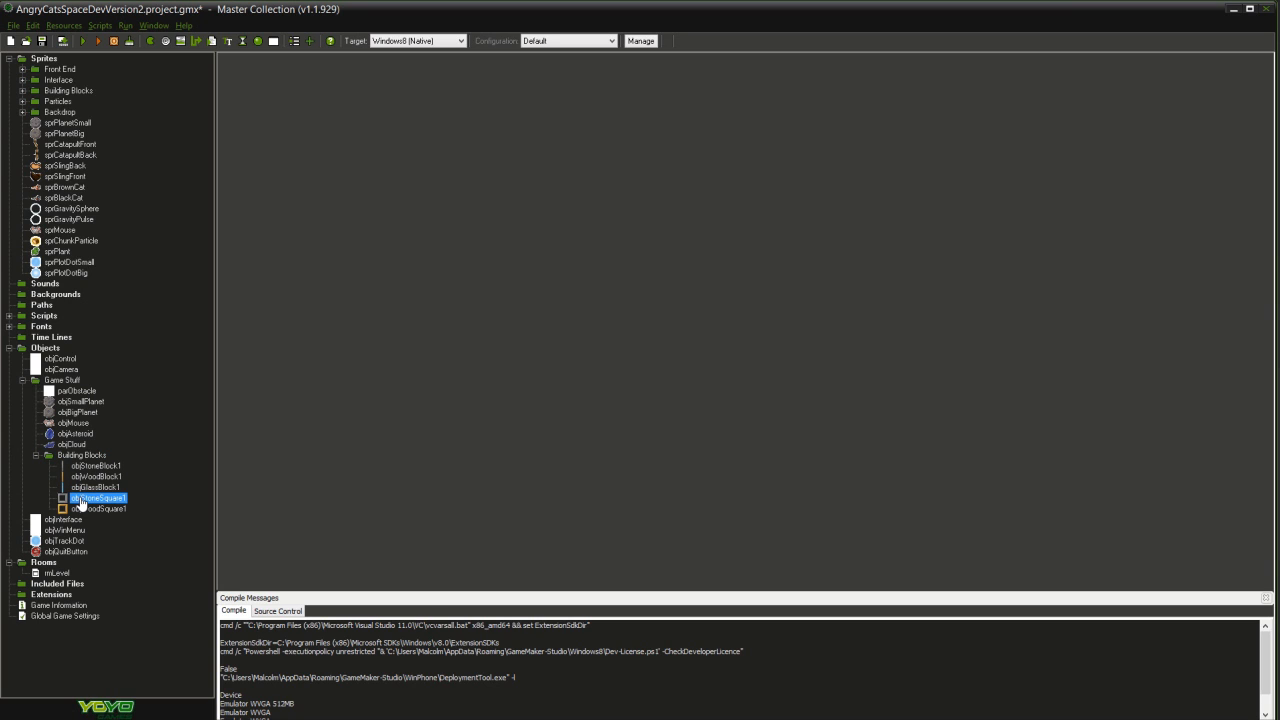
double_click(98, 498)
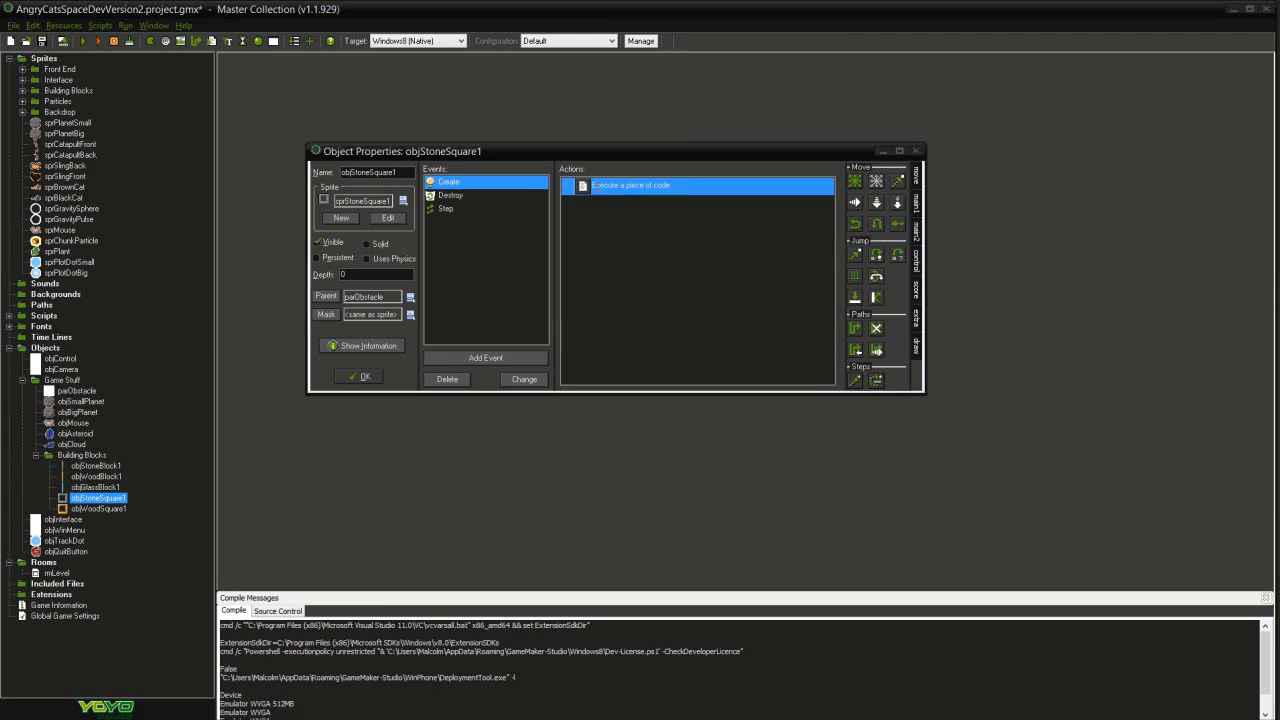
double_click(710, 185)
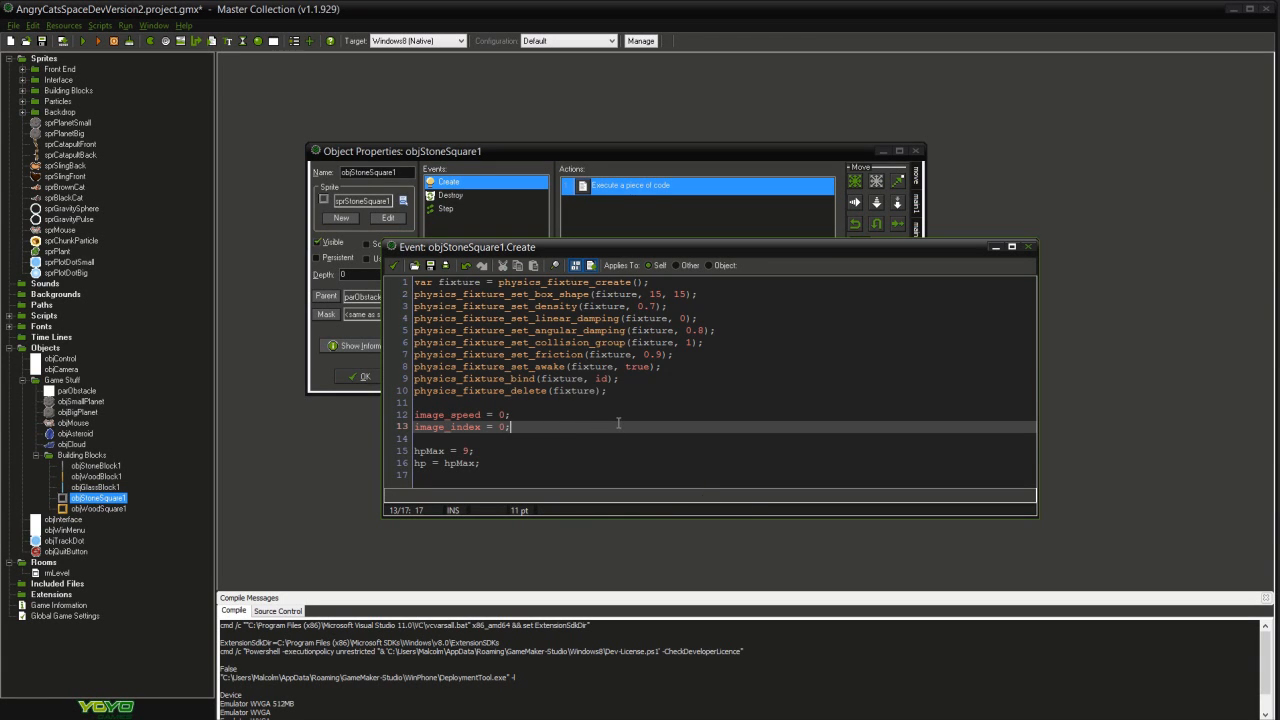
click(1028, 247)
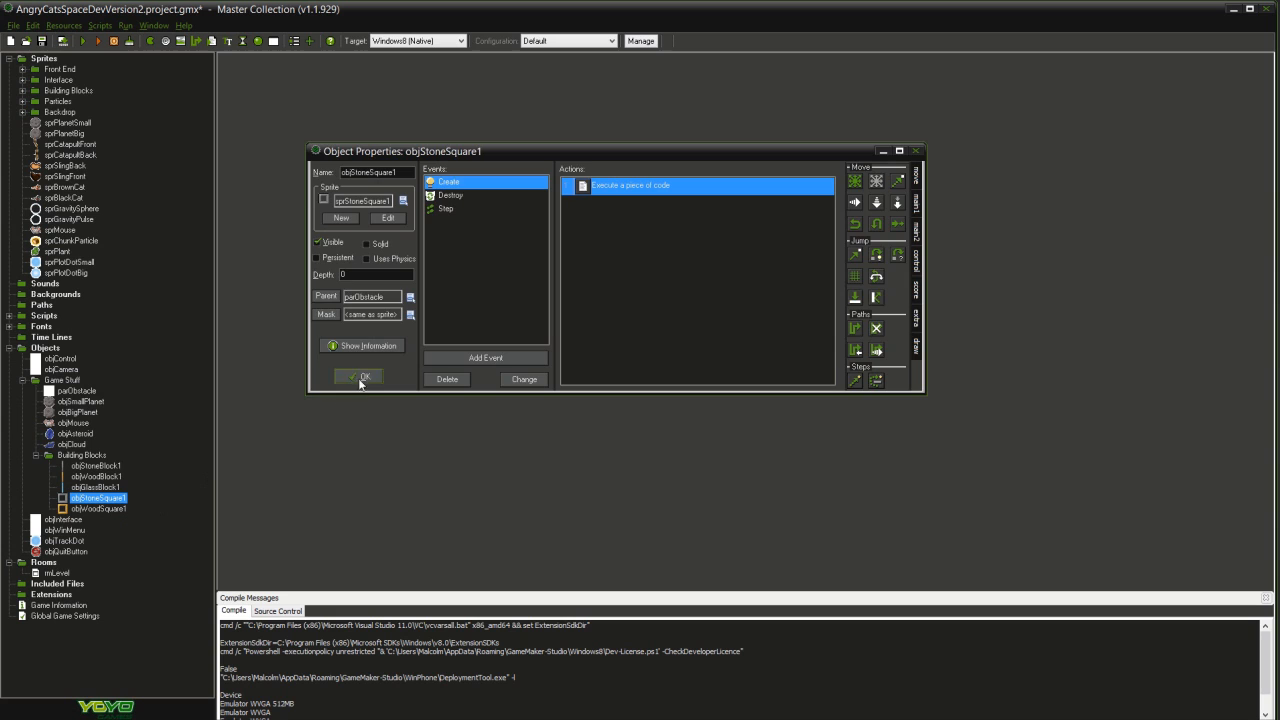
click(365, 376)
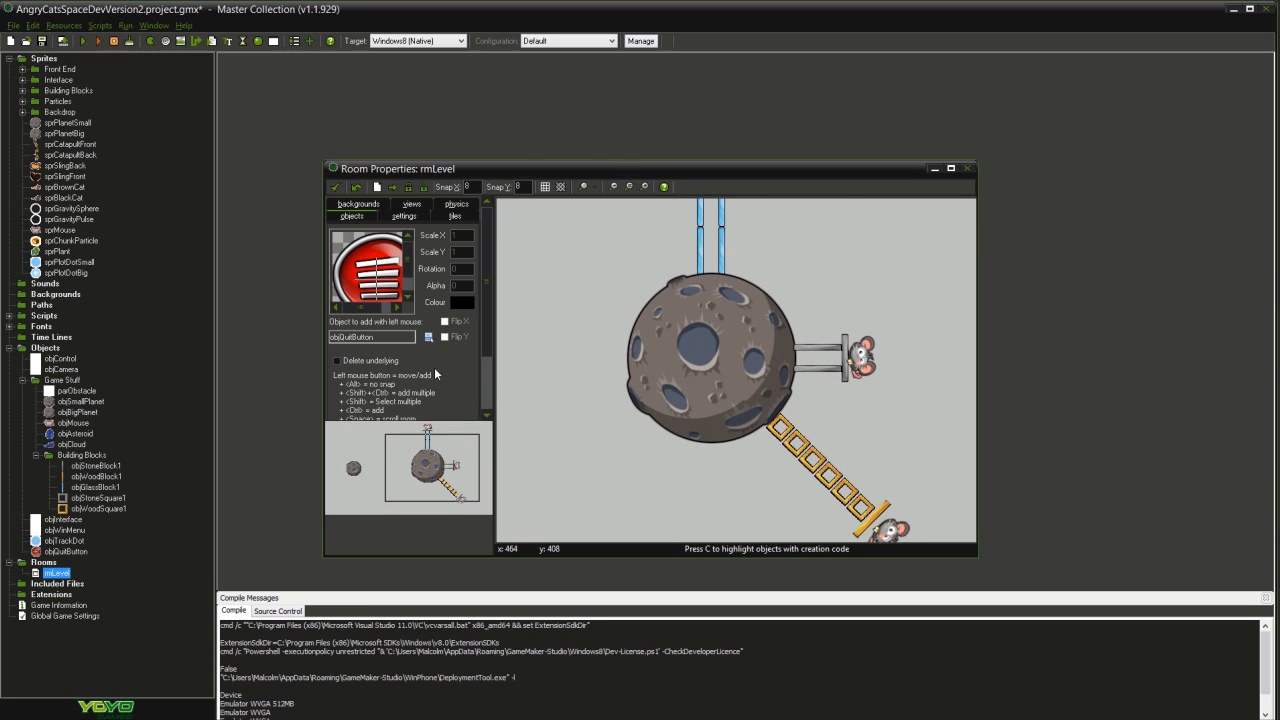
- Place an objStoneSquare1 block below the planet in rmLevel
click(428, 336)
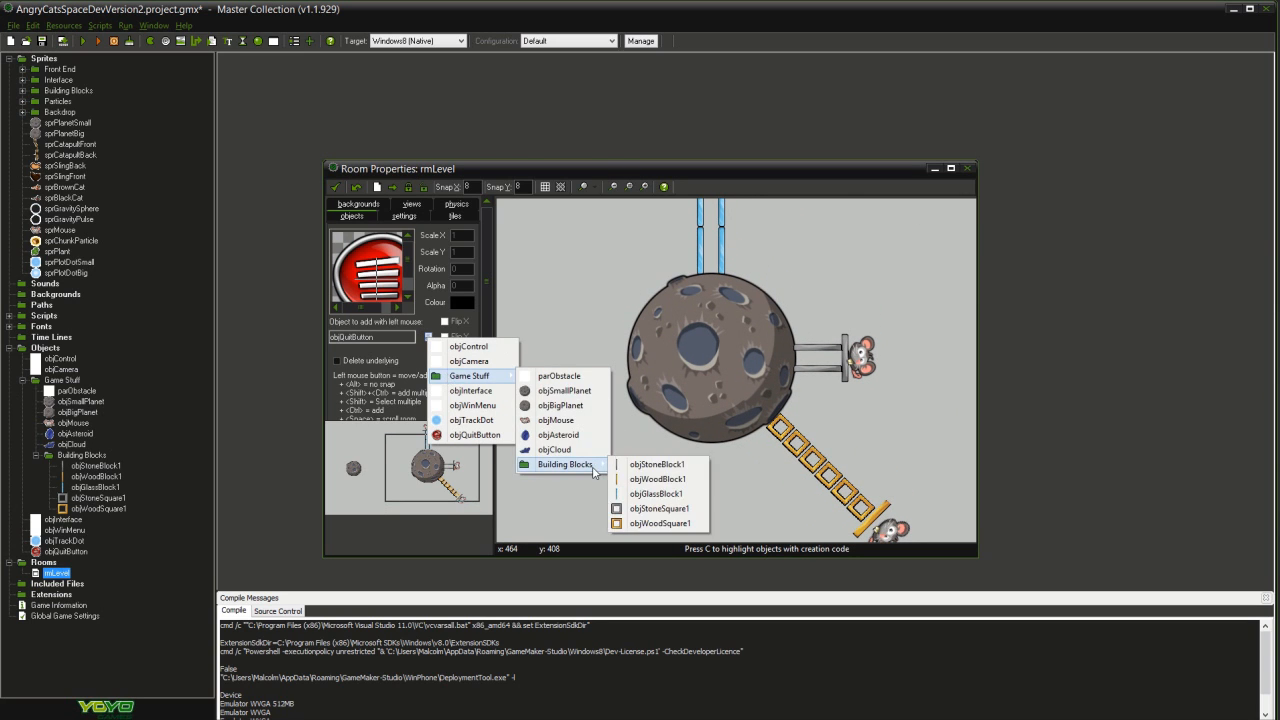
click(659, 508)
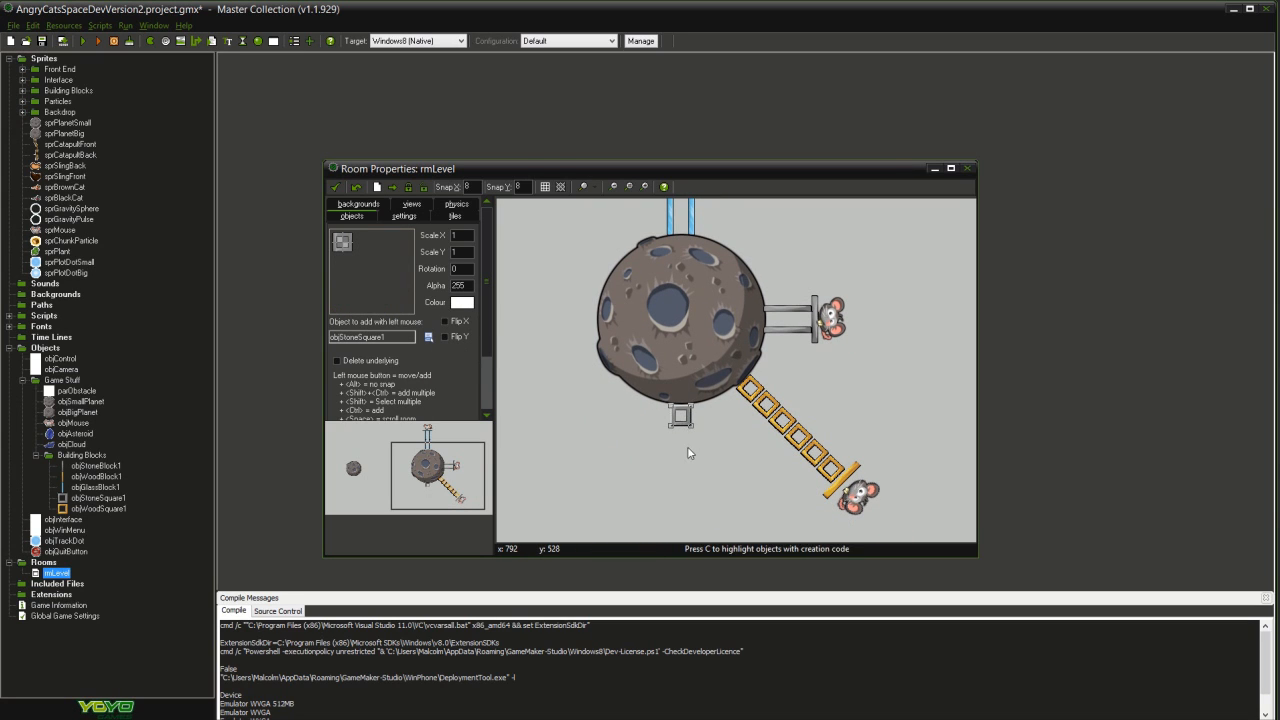
click(680, 470)
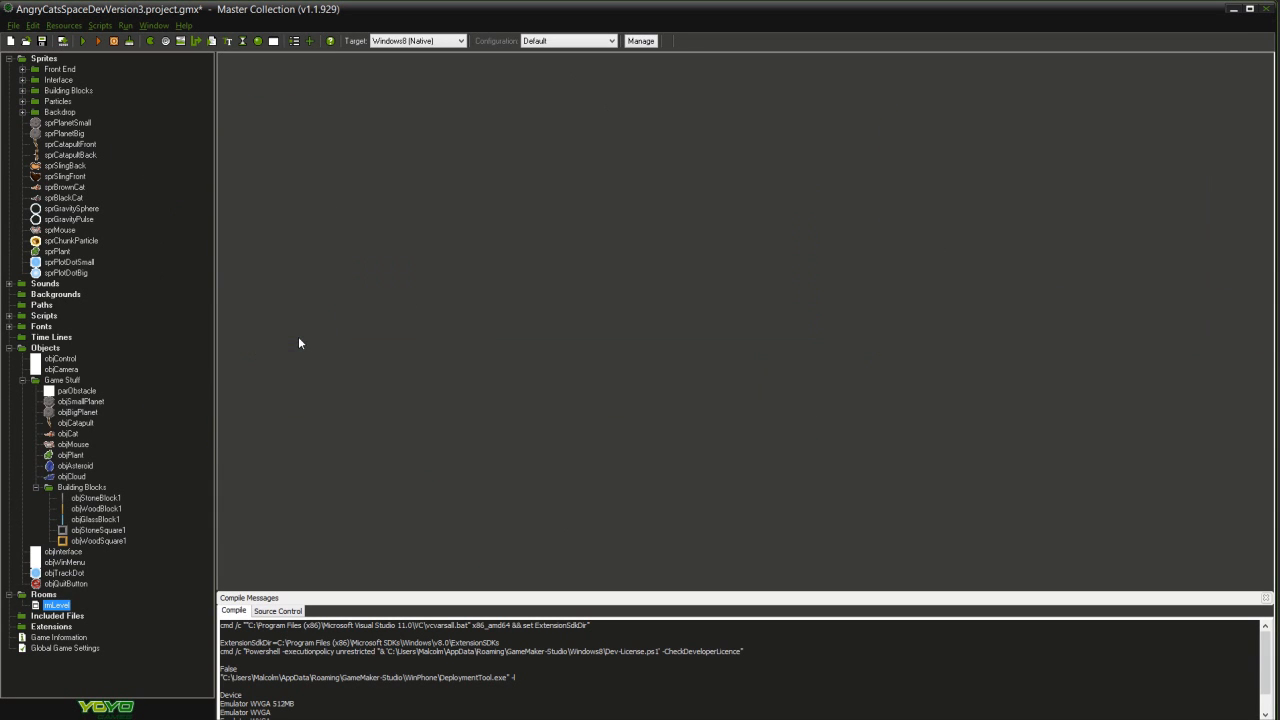
- Open the rmLevel room and run the game to test the level
double_click(57, 605)
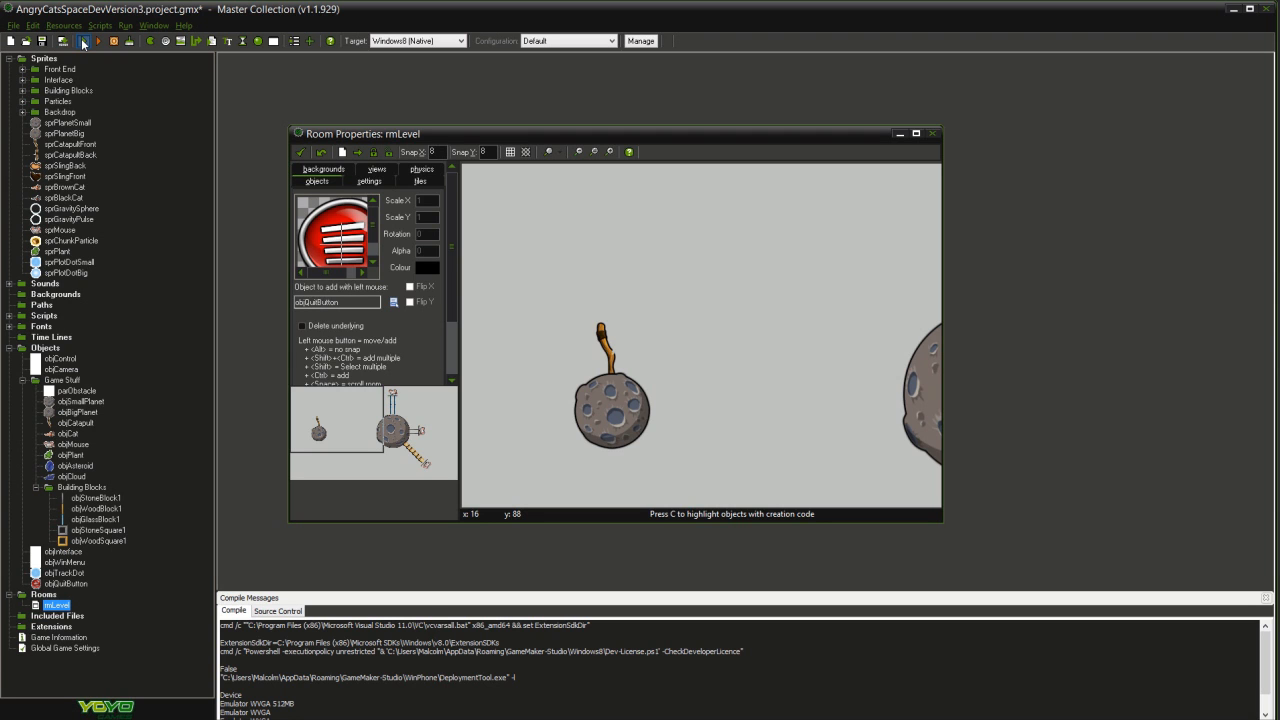
click(84, 41)
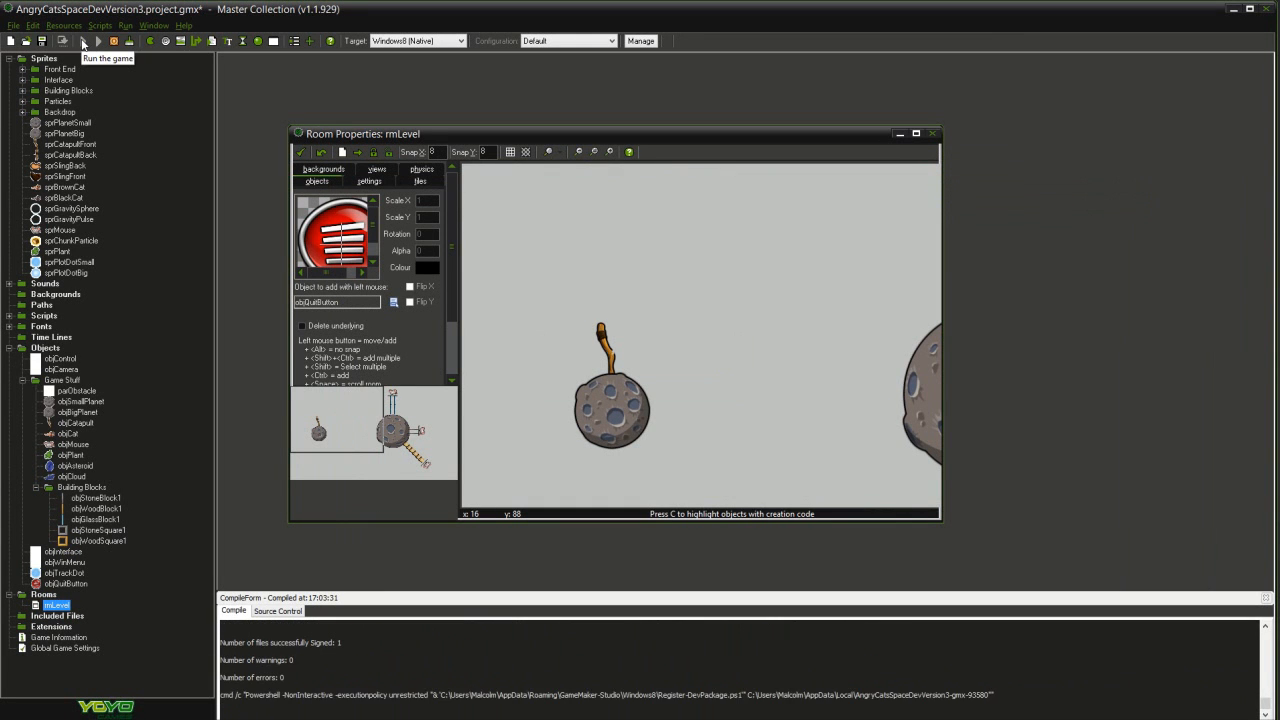
click(84, 41)
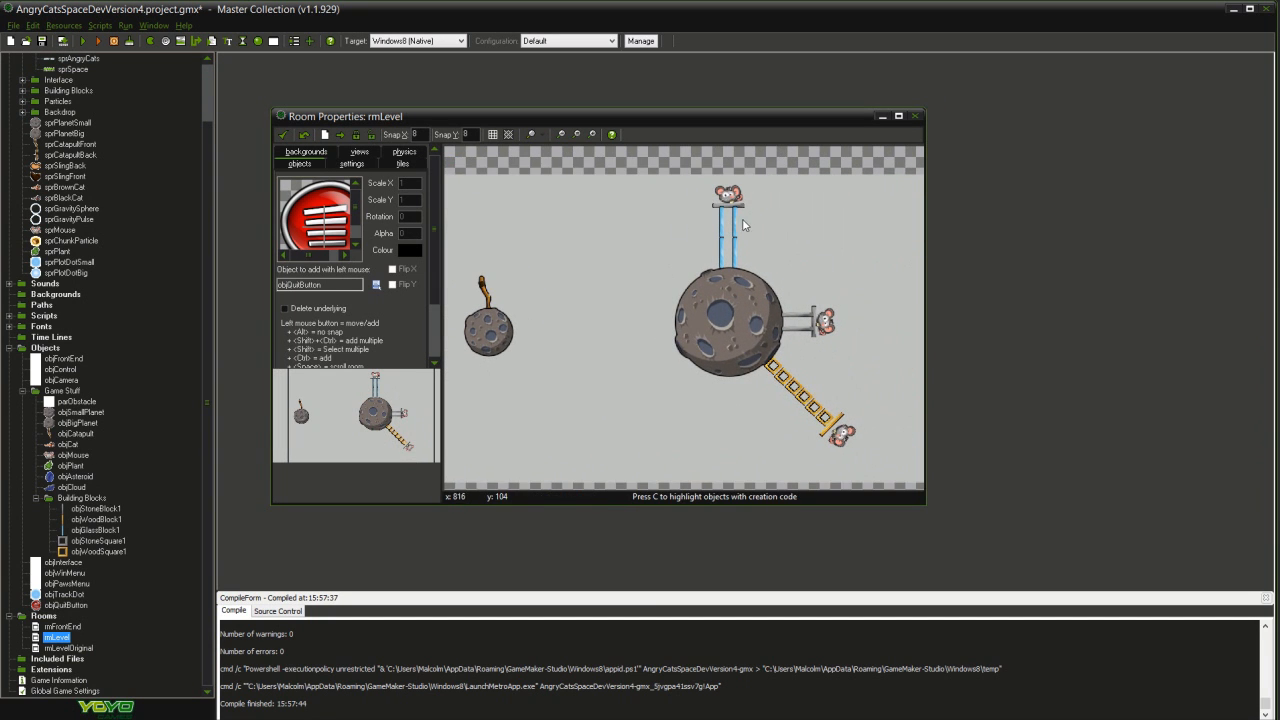
mouse_move(205, 232)
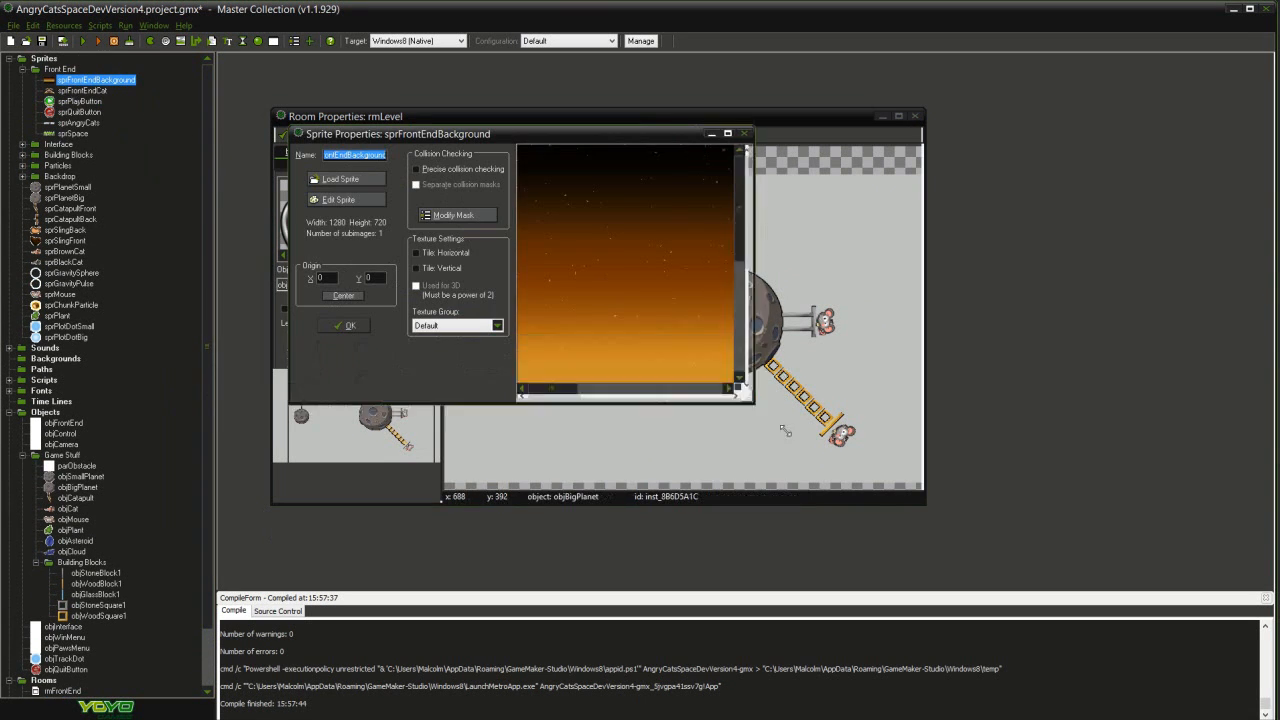
double_click(82, 90)
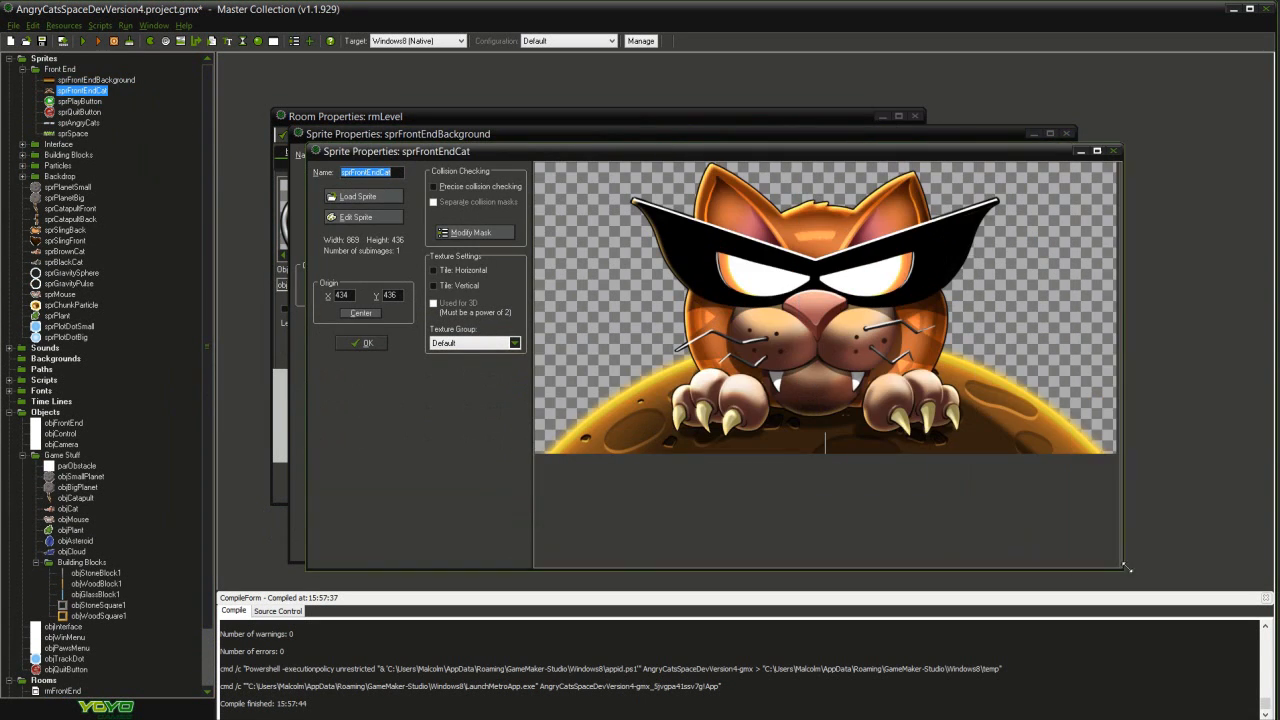
double_click(78, 122)
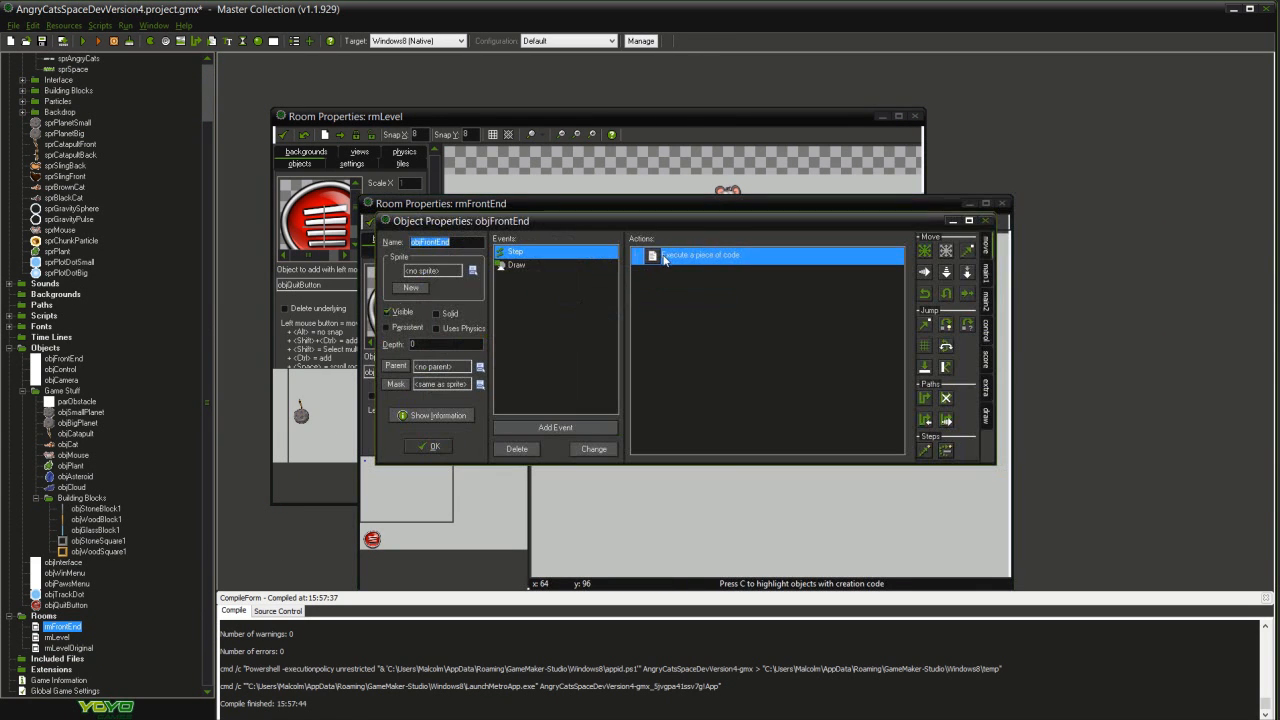
click(516, 265)
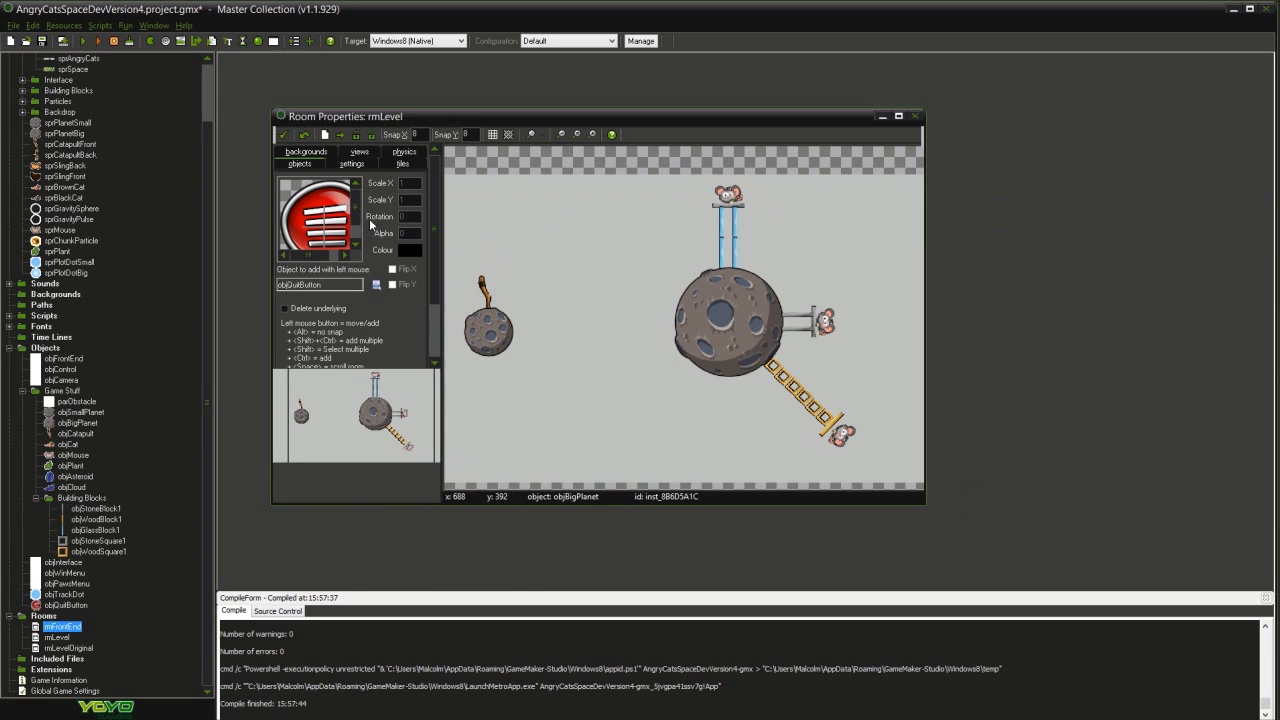
click(84, 41)
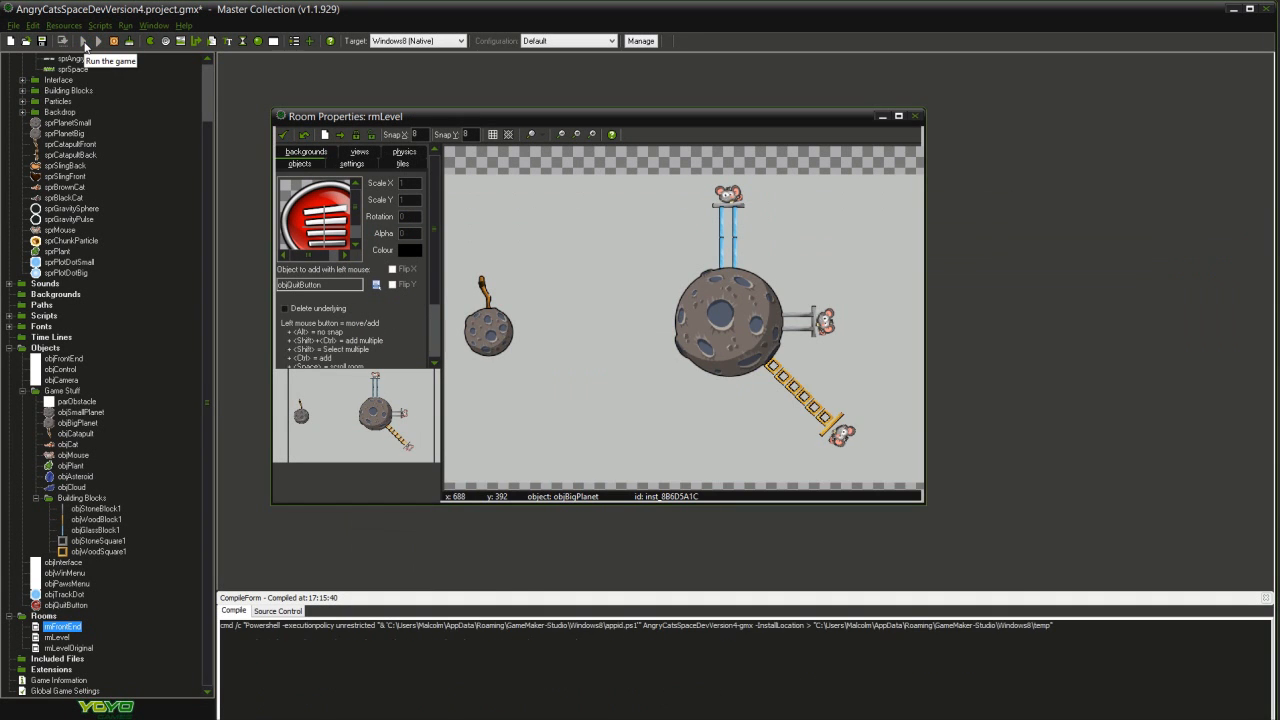
- Run the game and start the level from the Angry Cats Space title screen
click(97, 41)
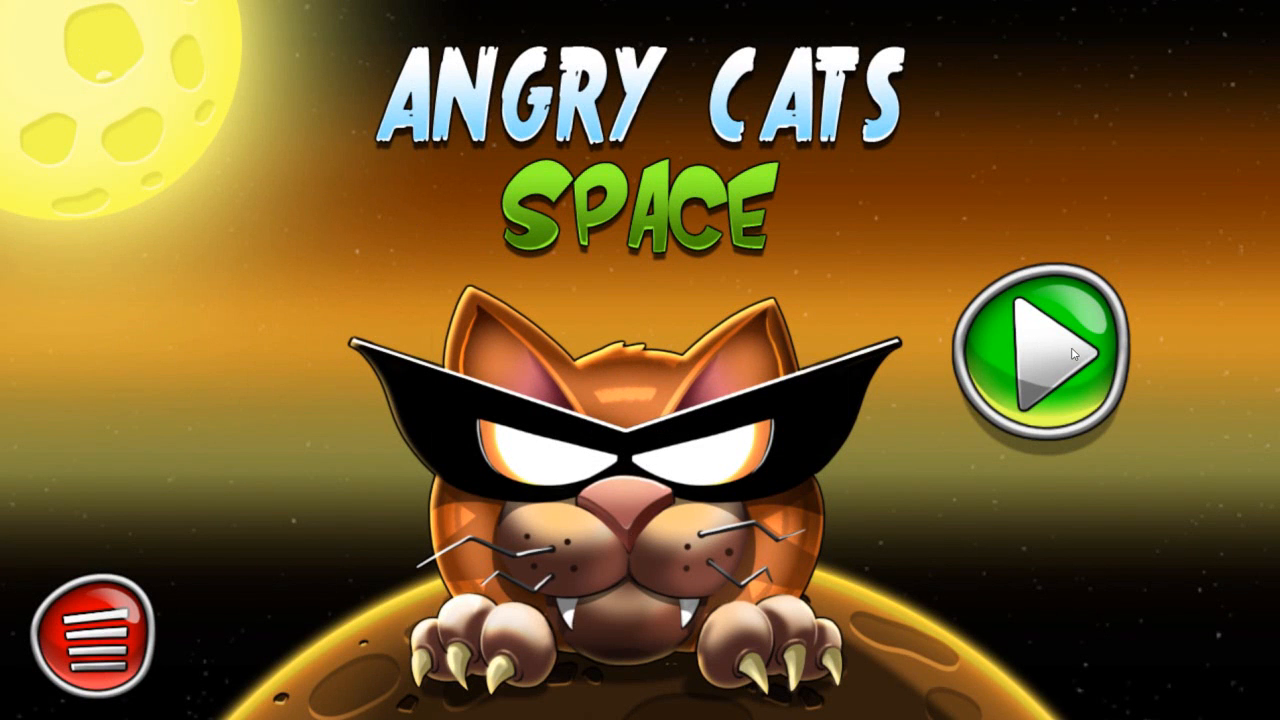
click(1042, 355)
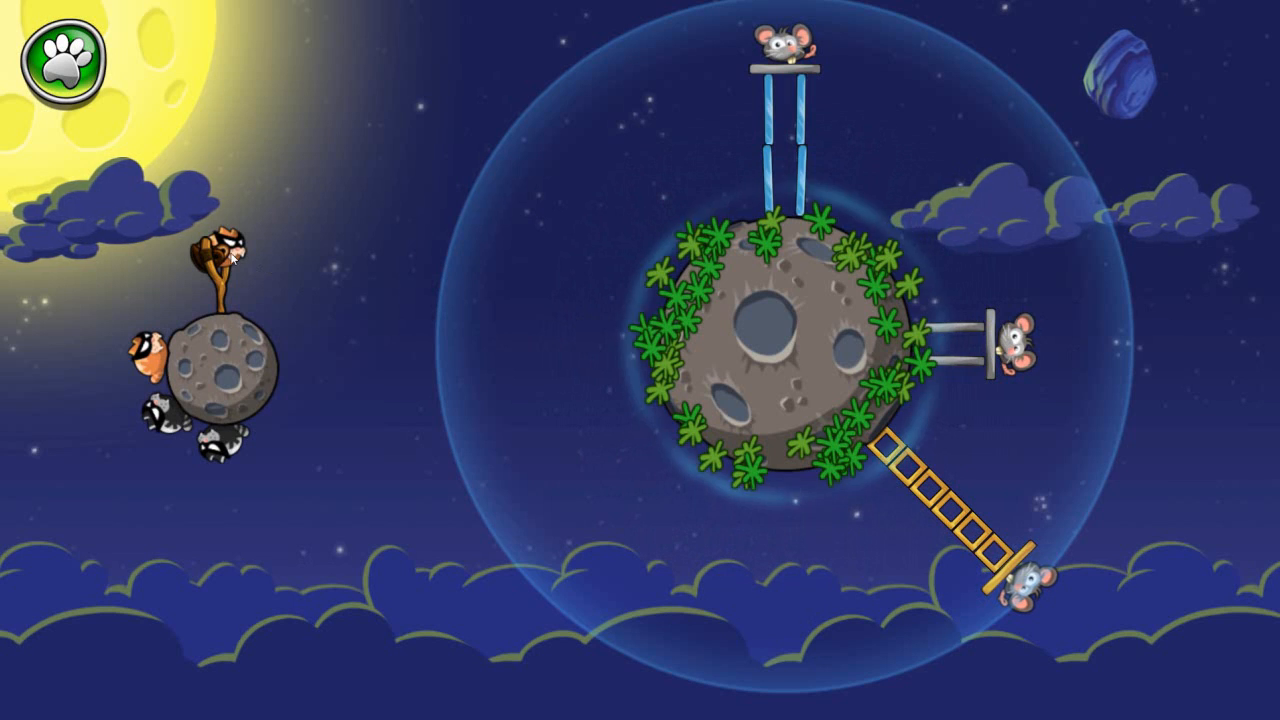